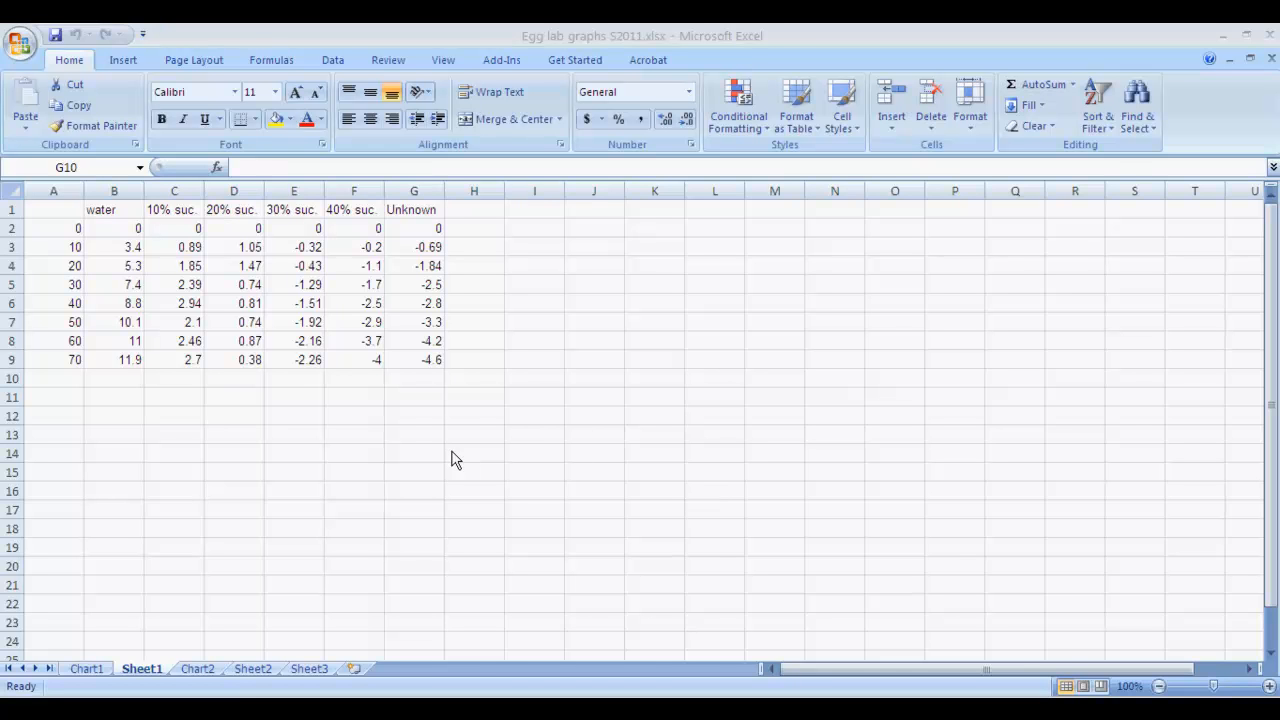
mouse_move(448, 460)
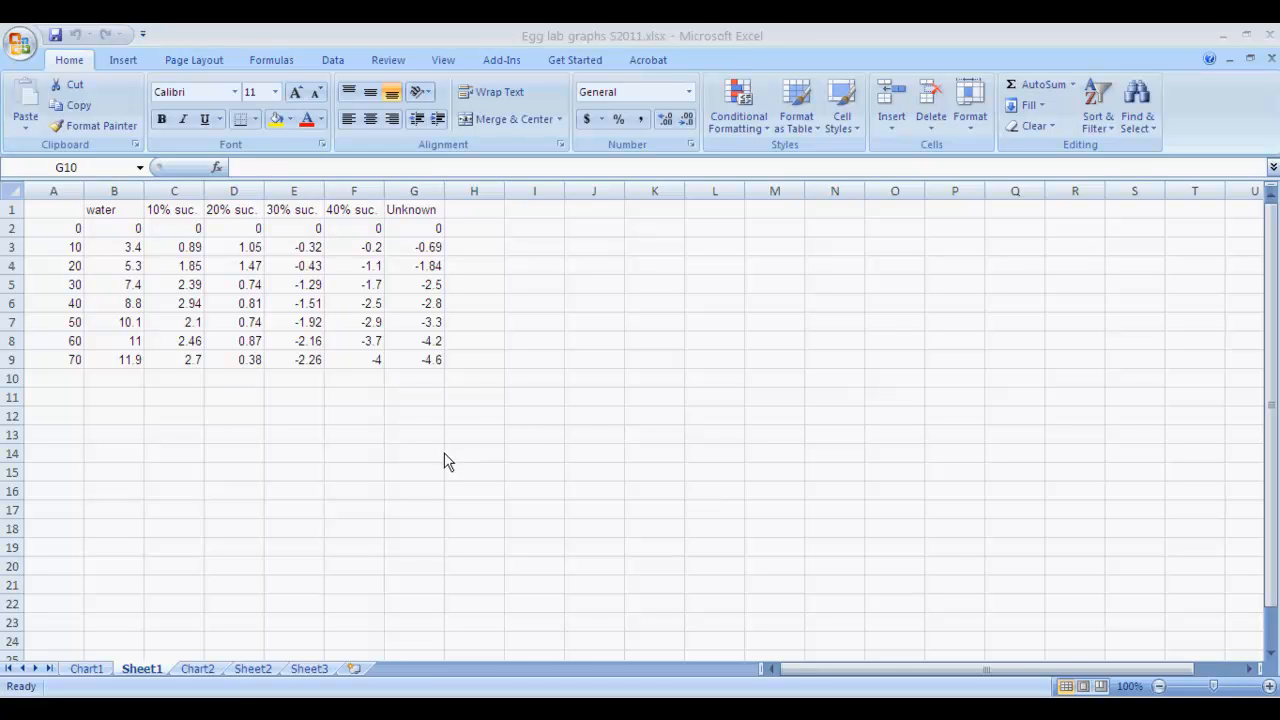
mouse_move(432, 442)
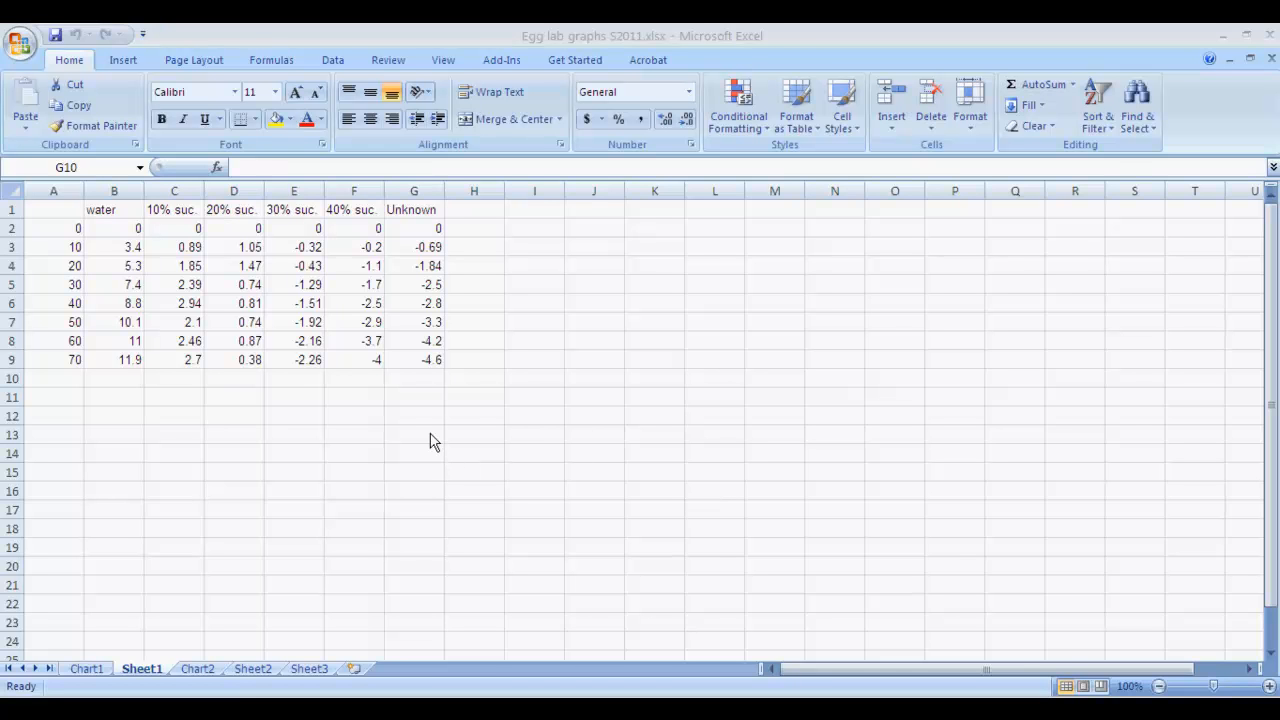
mouse_move(412, 440)
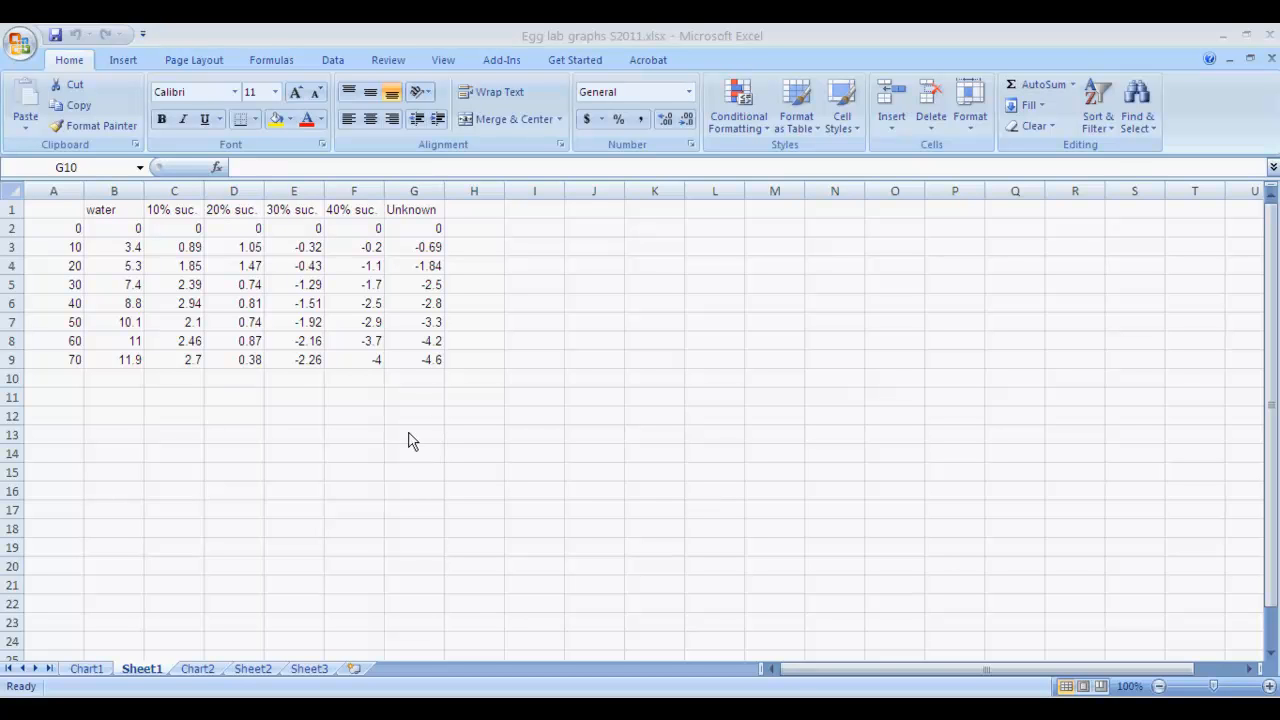
mouse_move(408, 472)
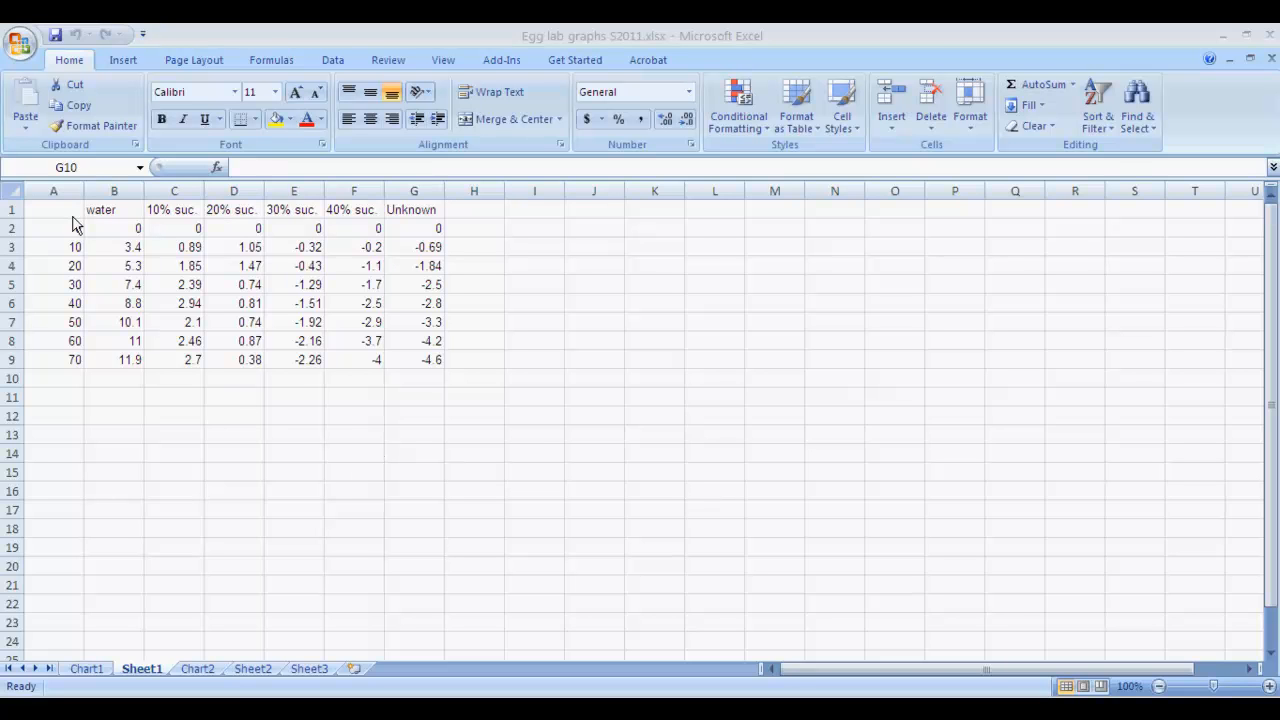
- Show the Scatter chart gallery from the Insert ribbon for the egg data
click(414, 376)
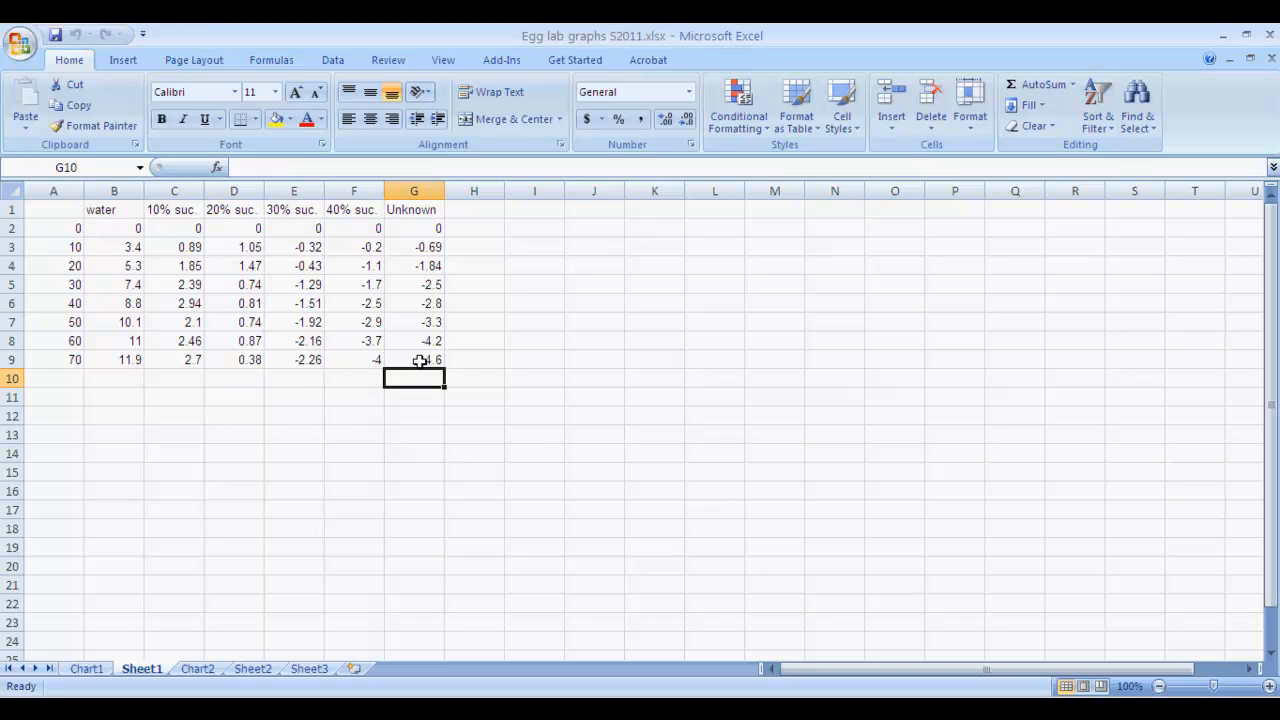
mouse_move(416, 400)
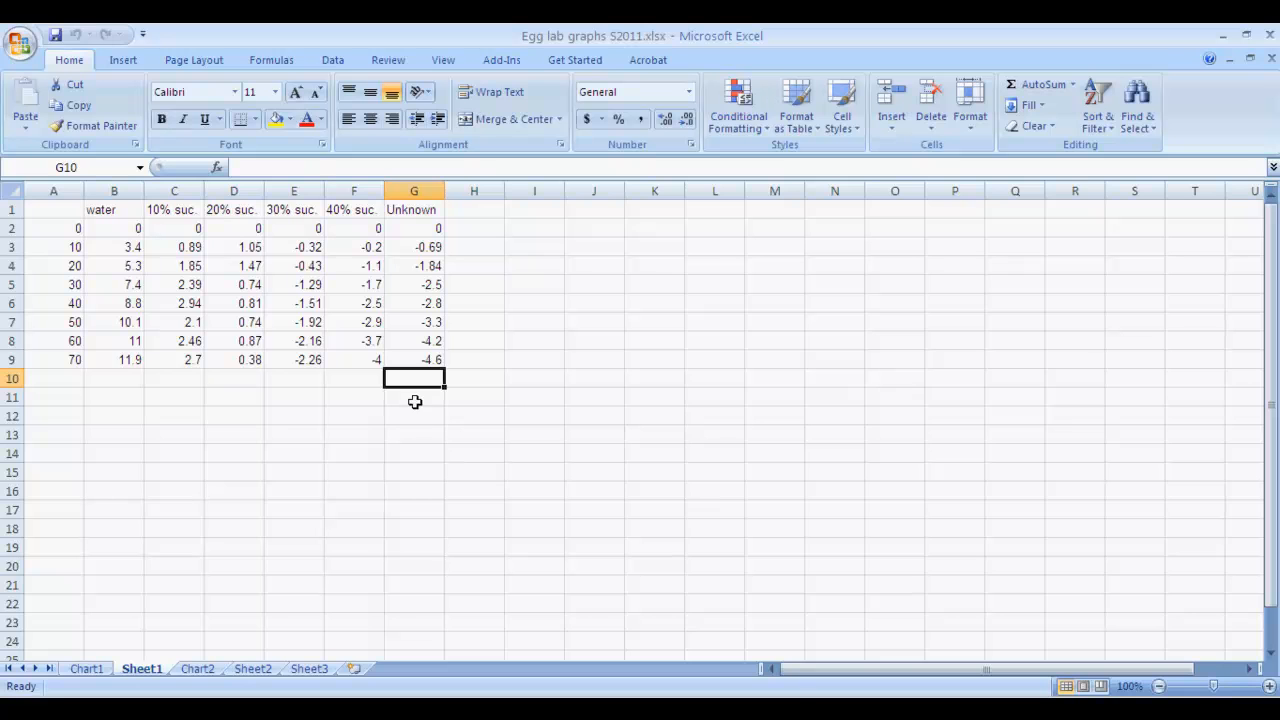
mouse_move(312, 218)
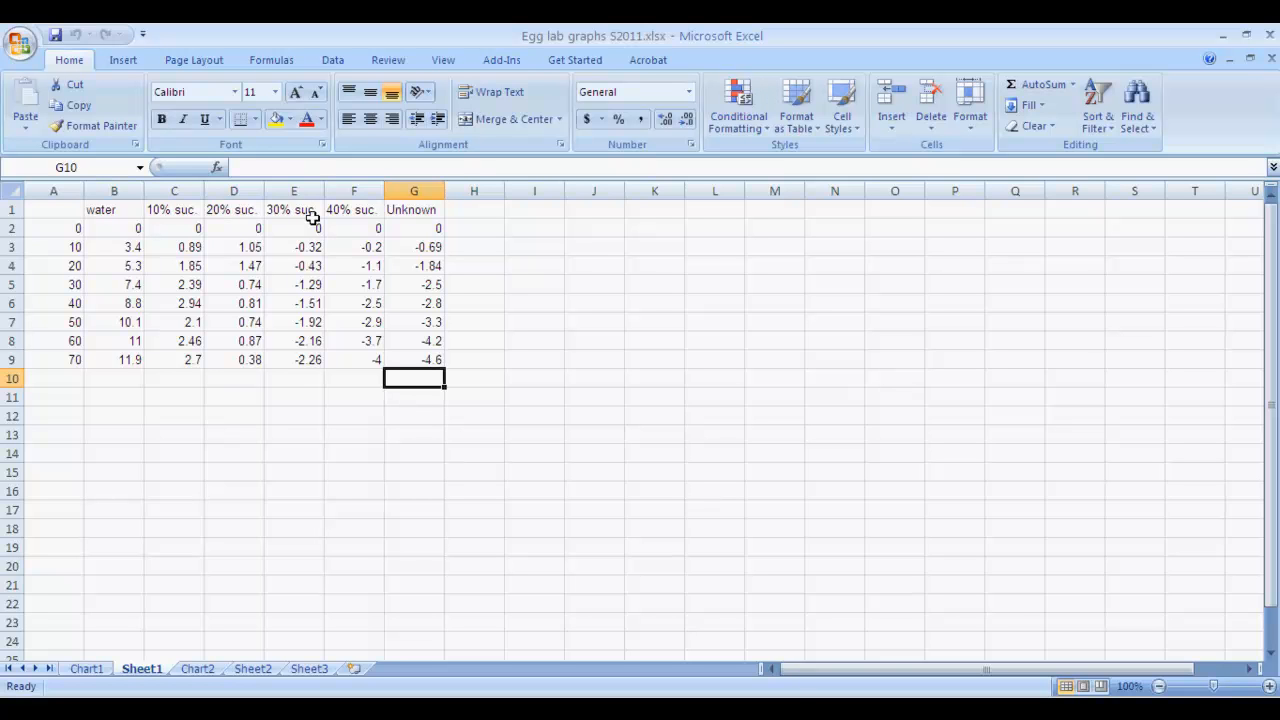
mouse_move(344, 420)
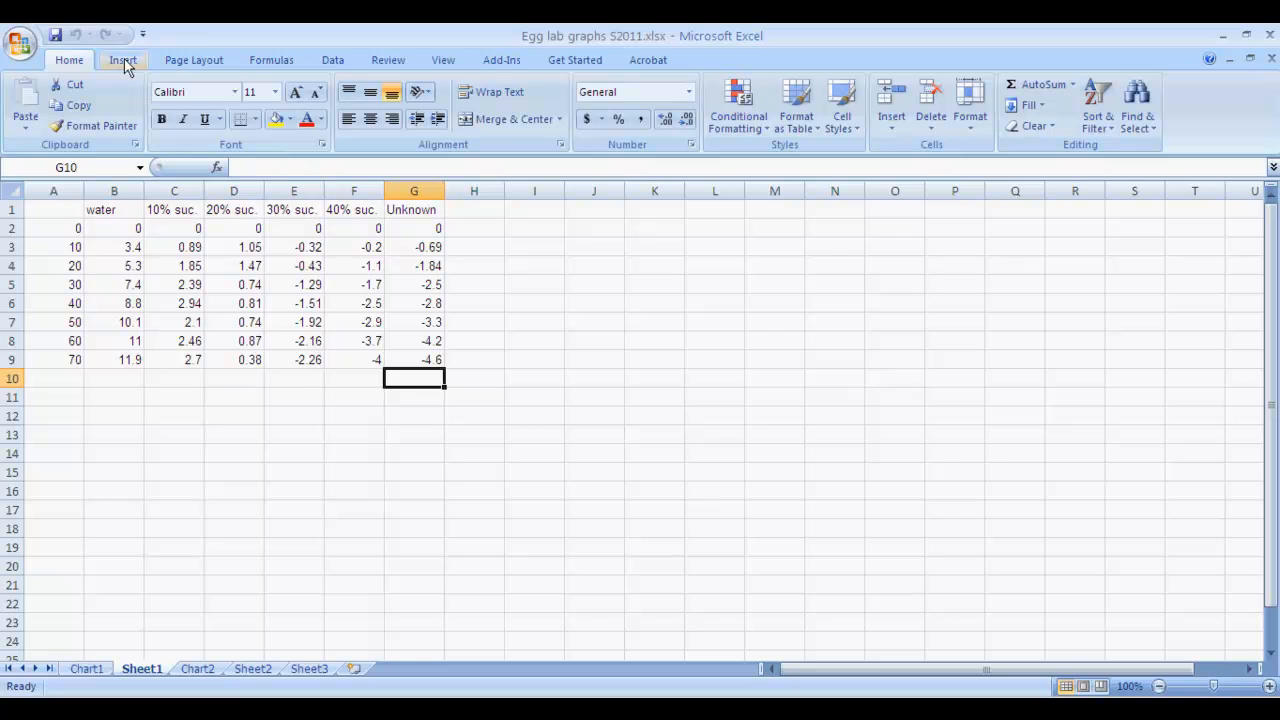
click(124, 60)
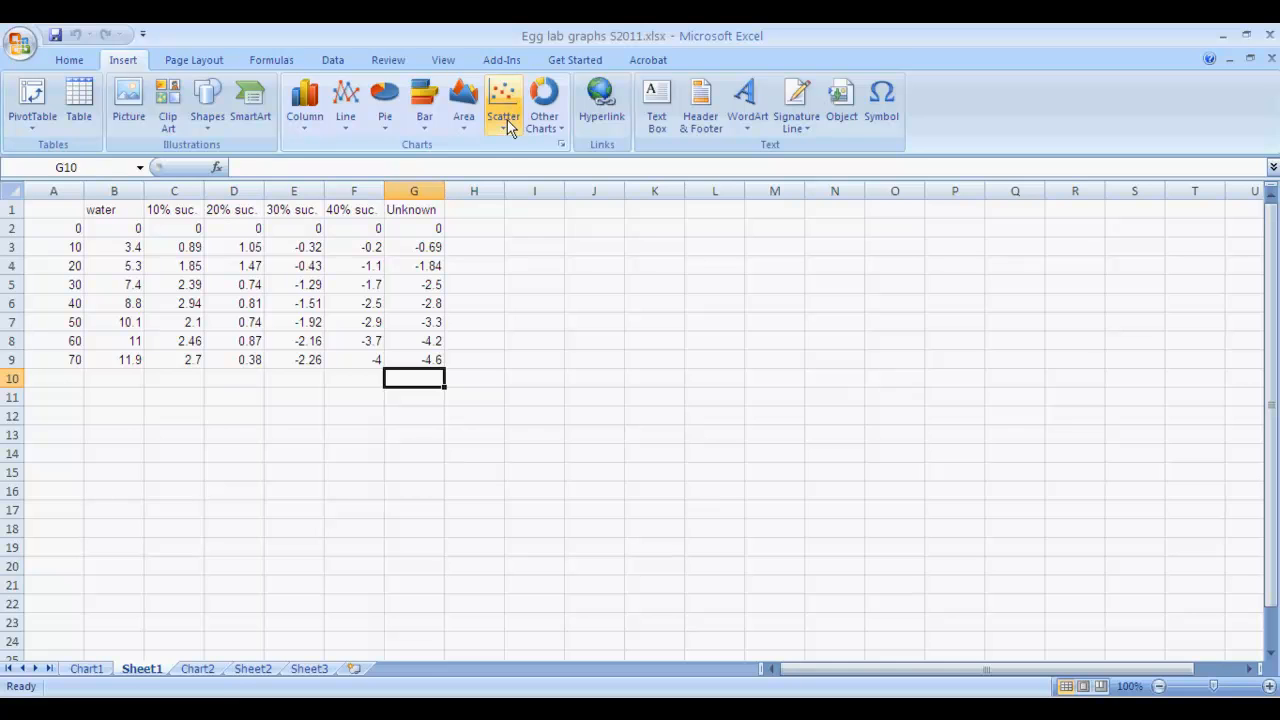
mouse_move(504, 104)
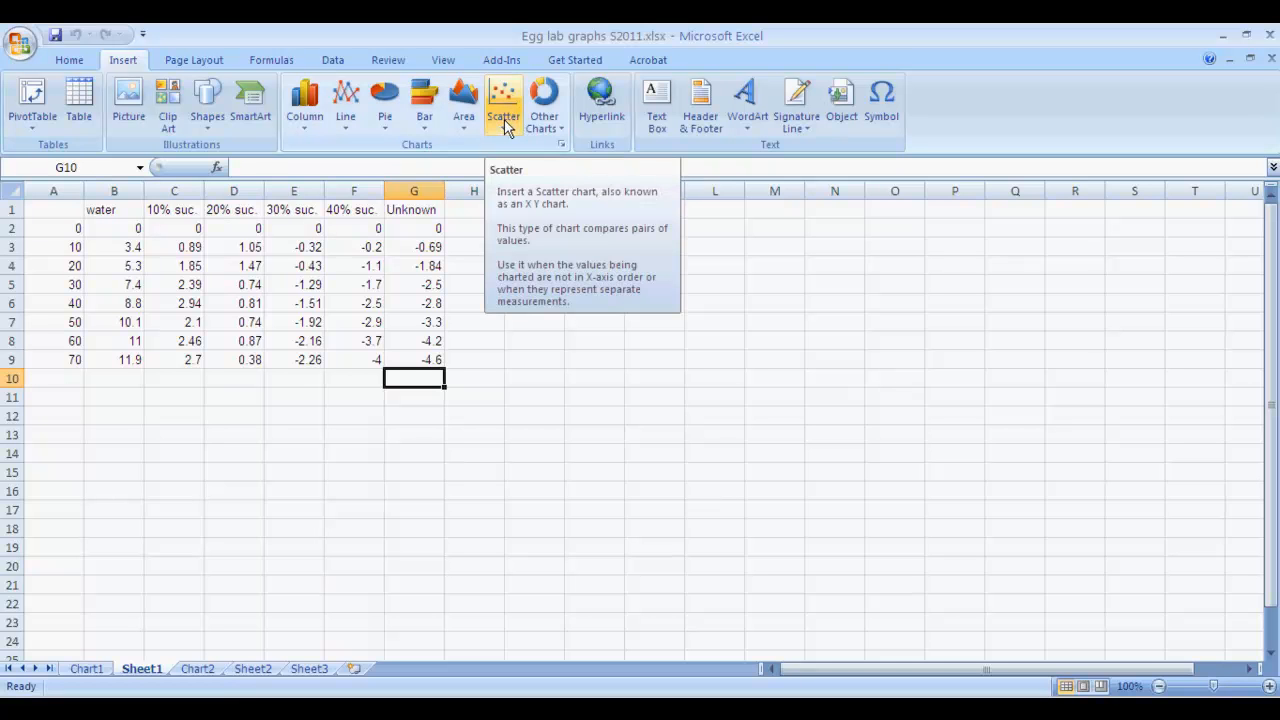
click(504, 104)
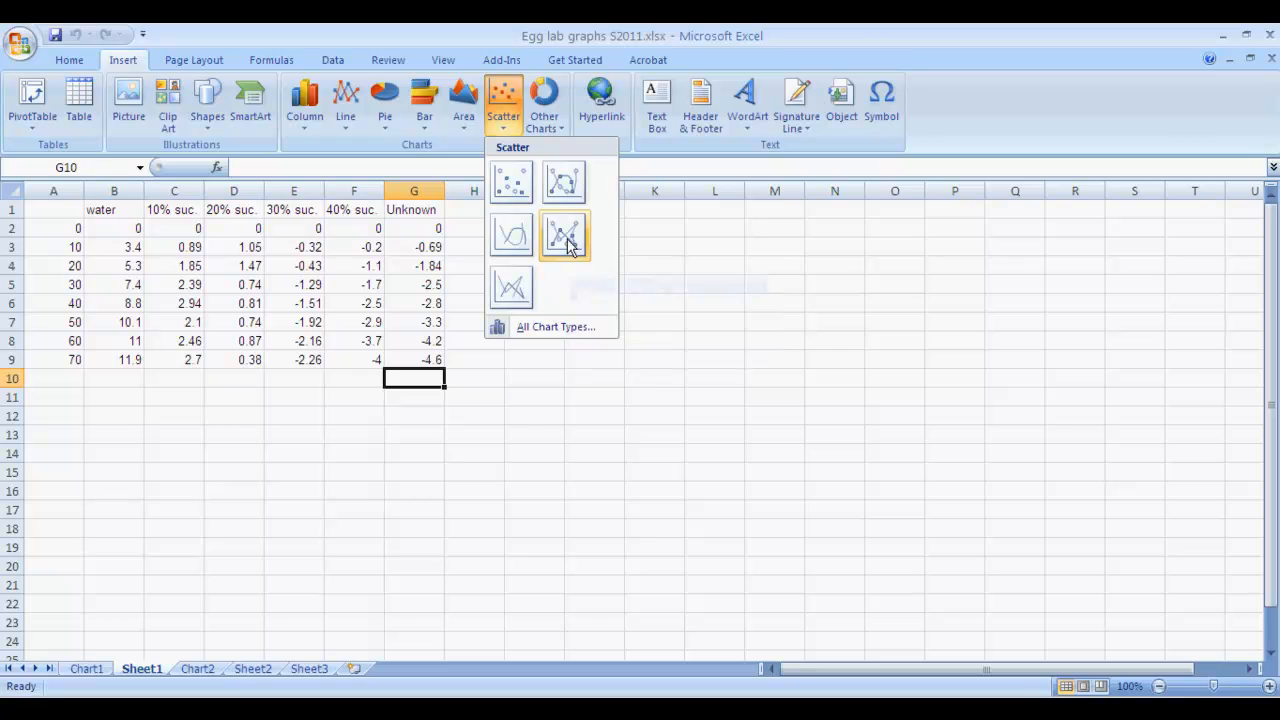
- Insert a Scatter with Straight Lines and Markers chart of the six egg series
click(564, 236)
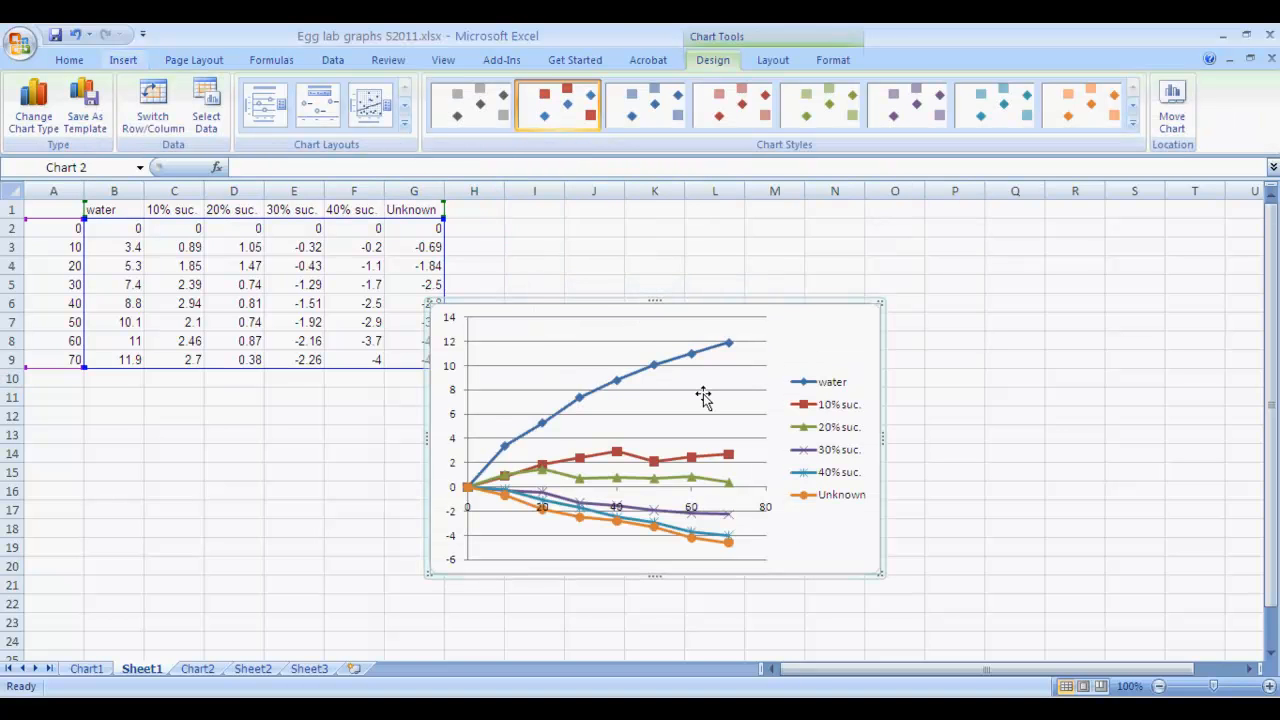
mouse_move(788, 500)
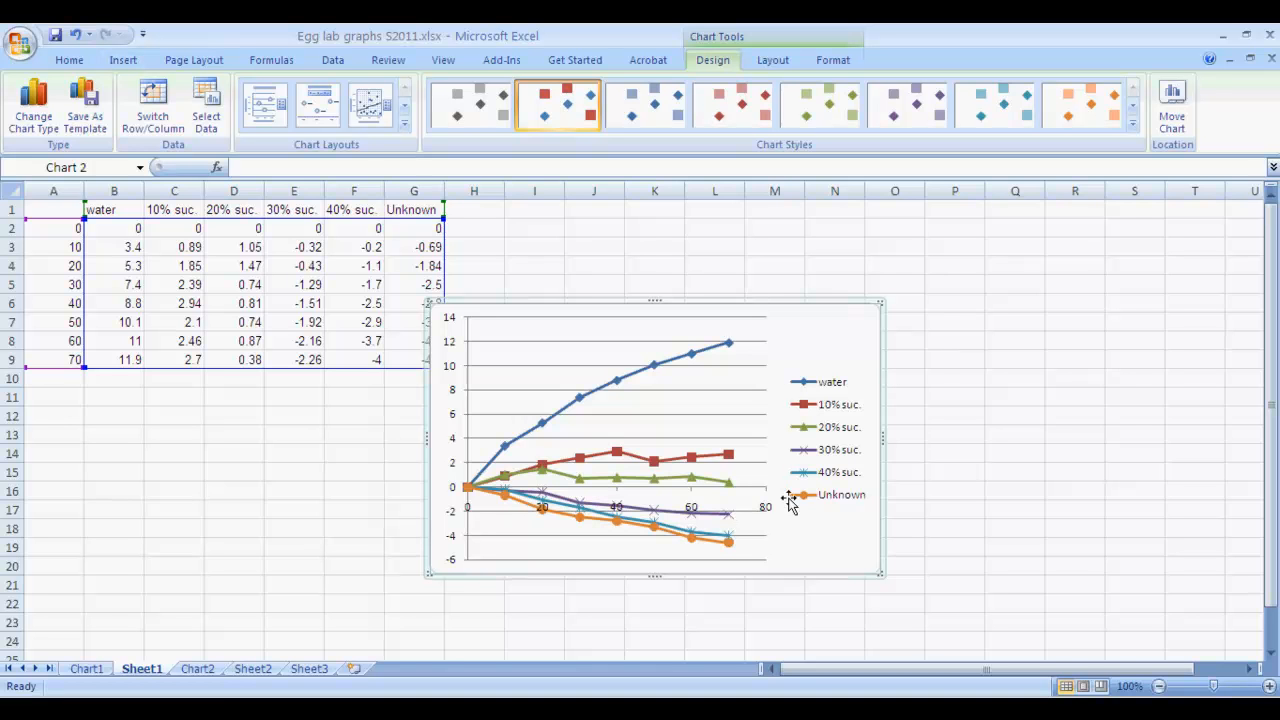
mouse_move(810, 540)
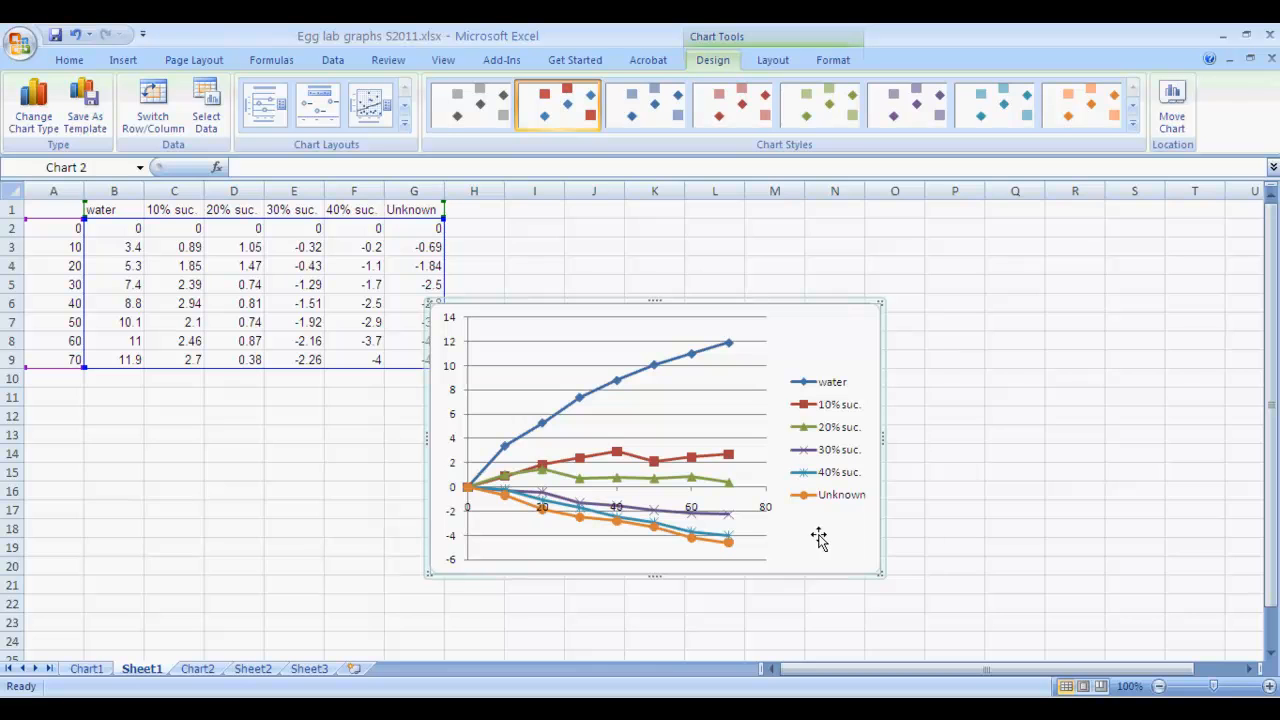
mouse_move(780, 340)
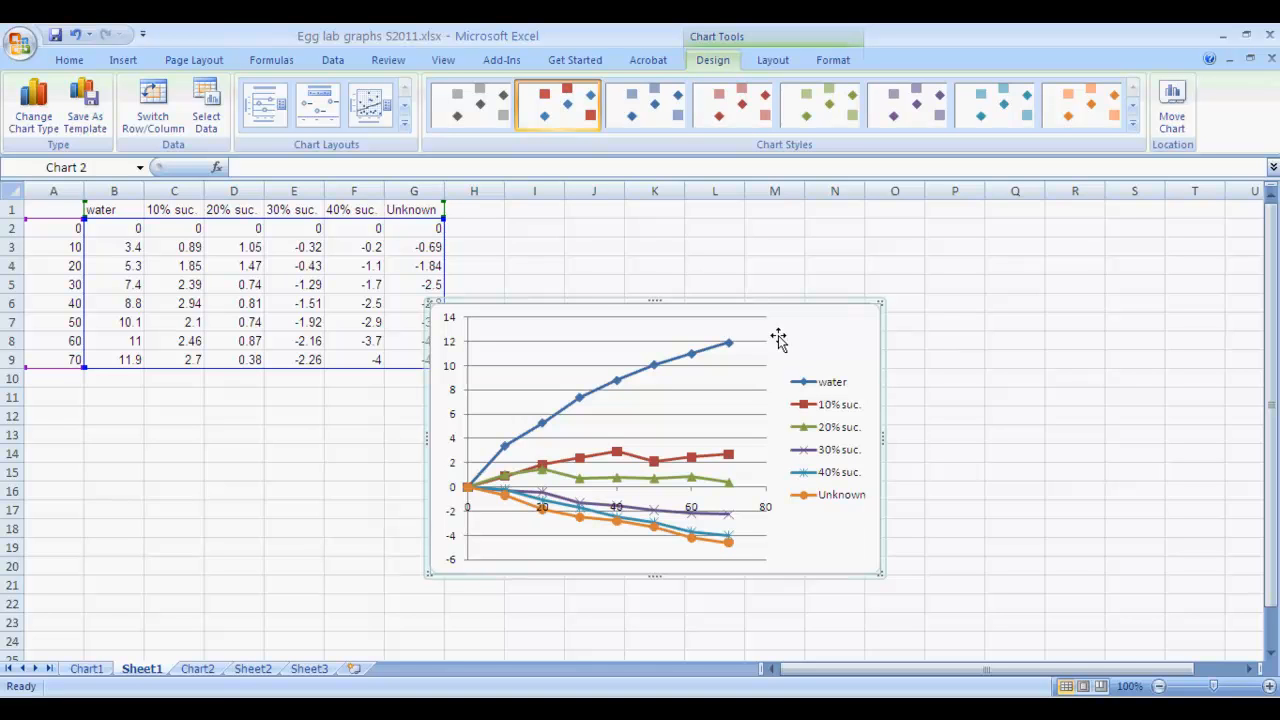
mouse_move(444, 444)
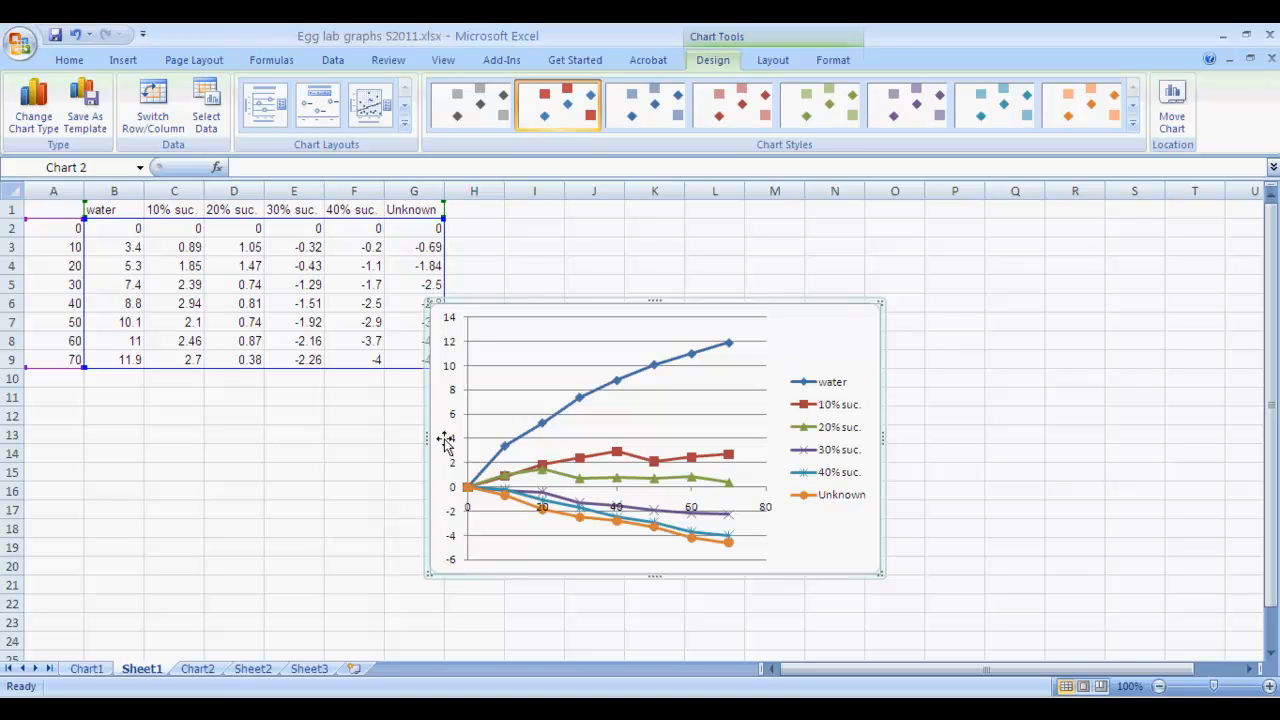
mouse_move(624, 572)
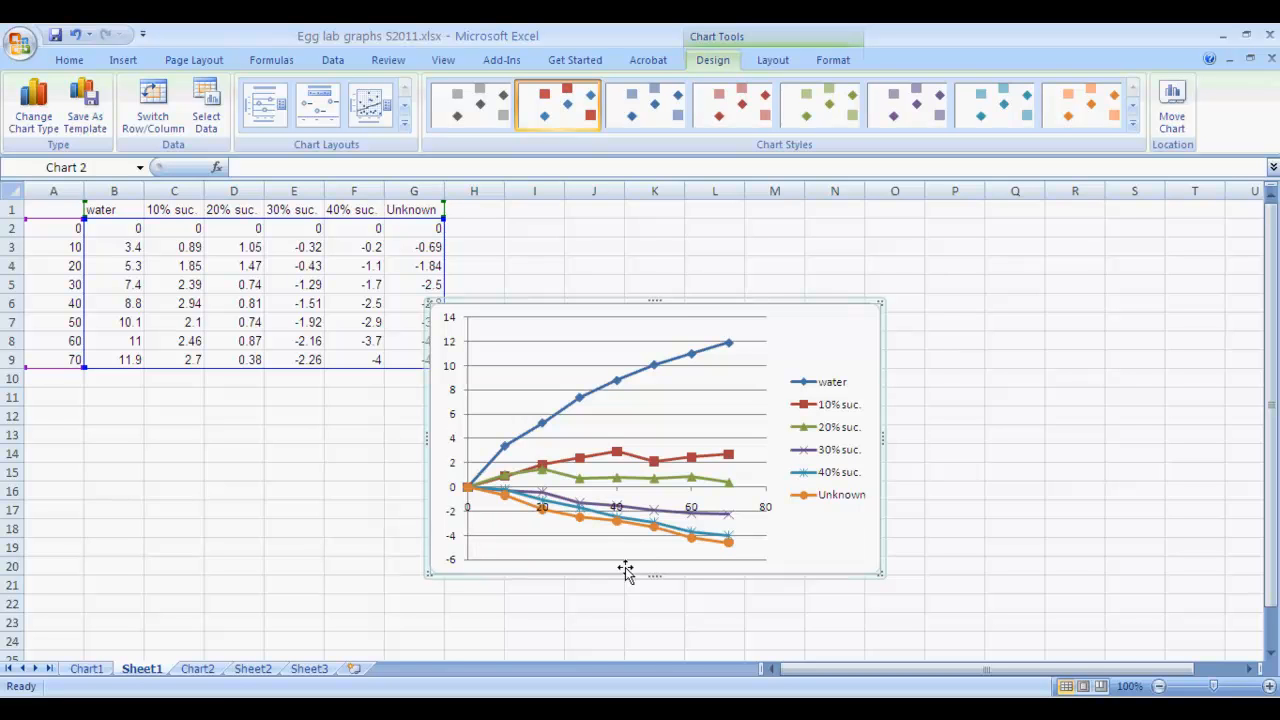
mouse_move(676, 314)
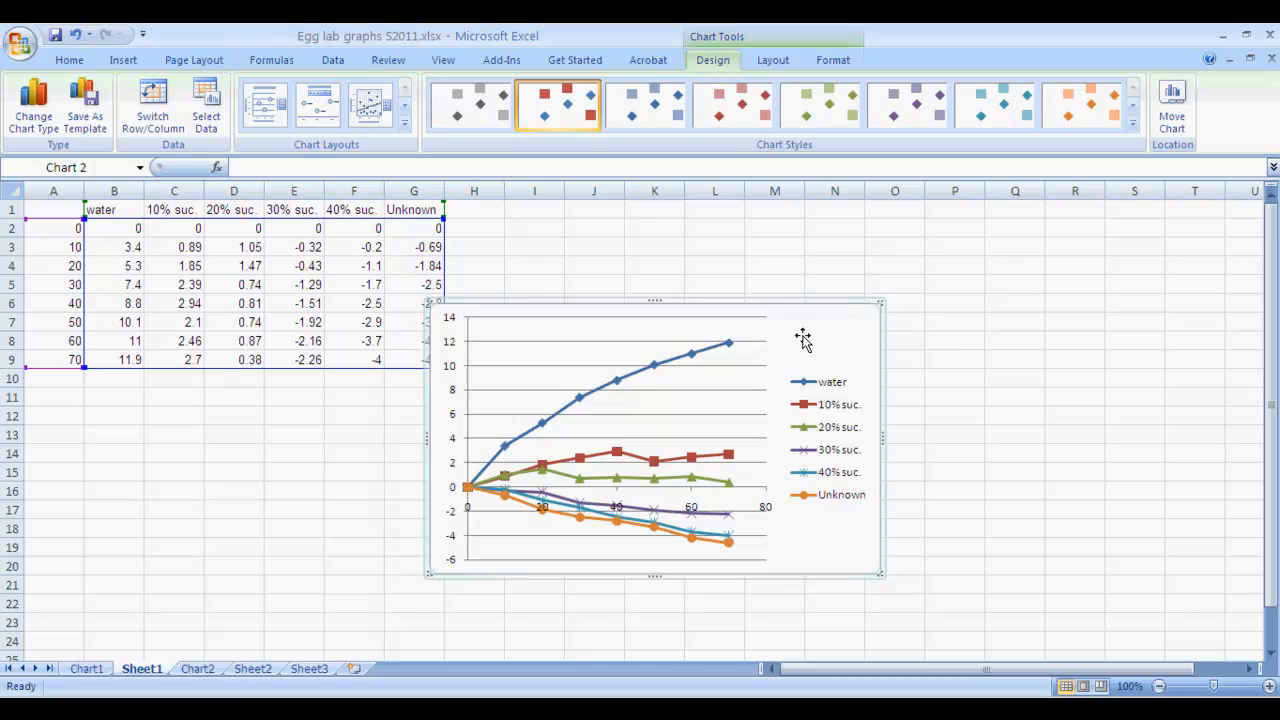
mouse_move(808, 358)
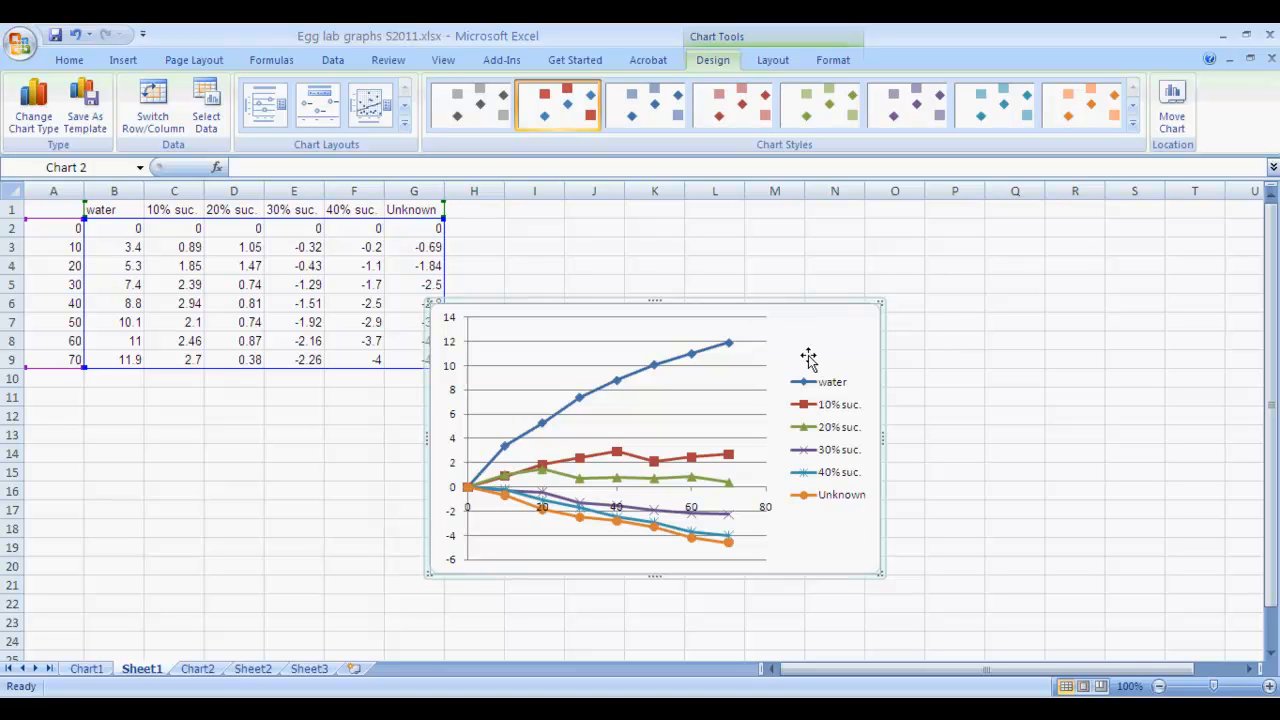
mouse_move(316, 180)
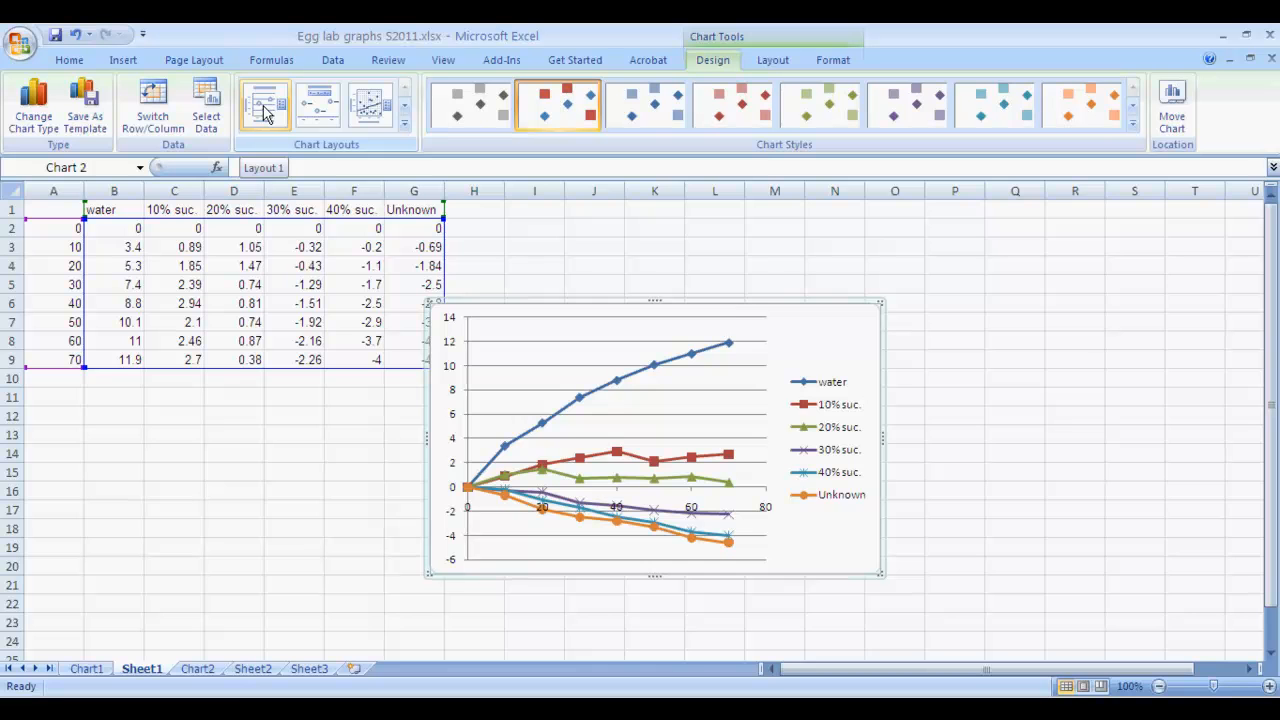
- Add title placeholders and set the chart title to 'Percent Weight Change of Eggs'
click(264, 104)
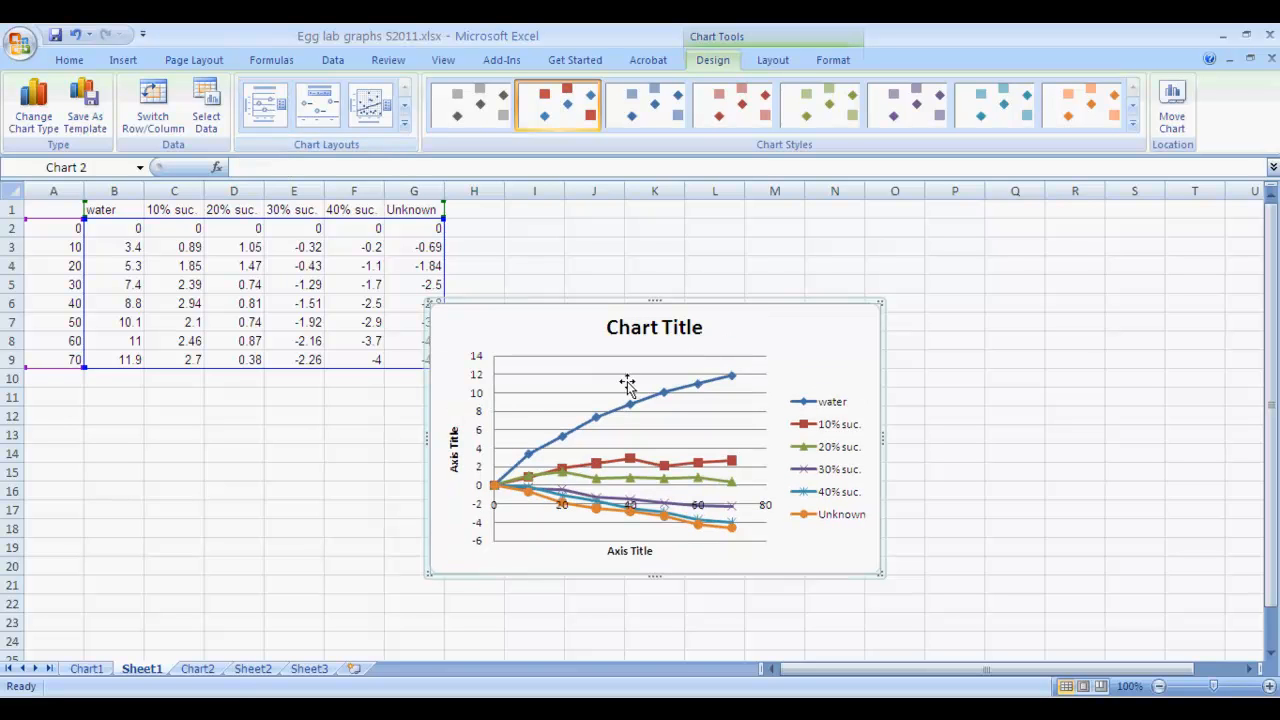
mouse_move(648, 332)
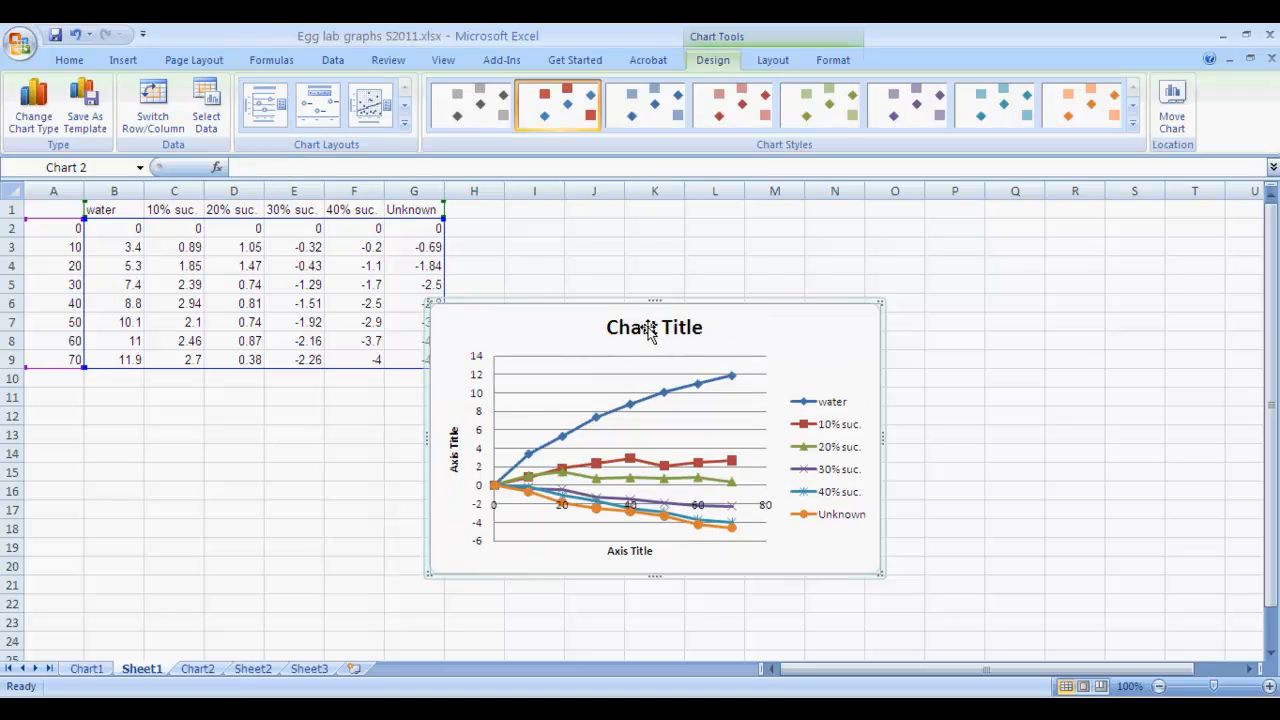
click(654, 328)
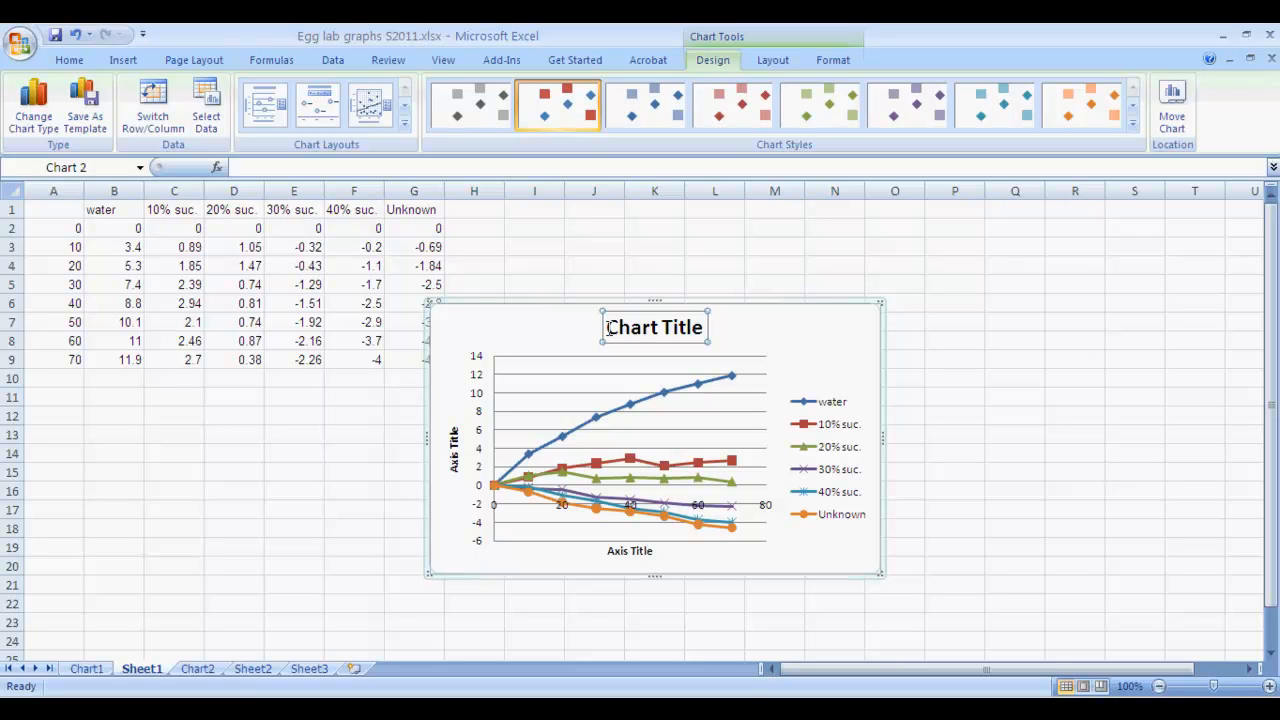
double_click(630, 328)
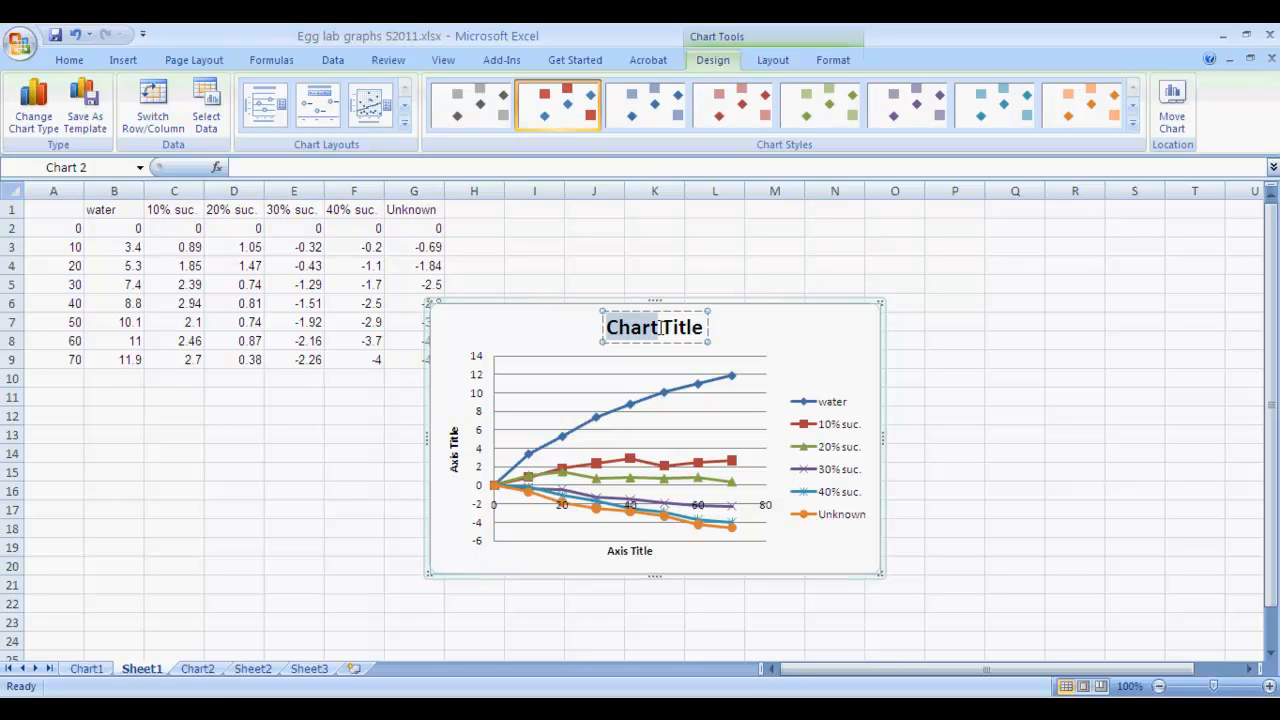
double_click(680, 328)
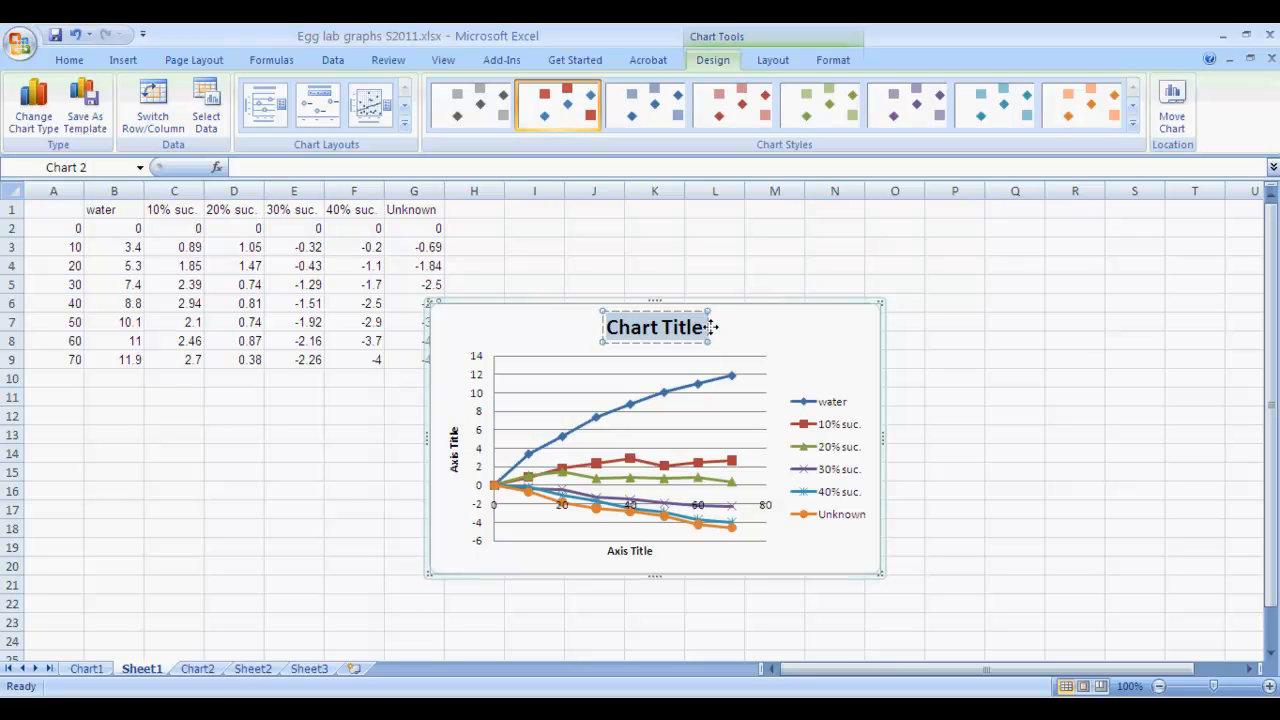
text(Percent W)
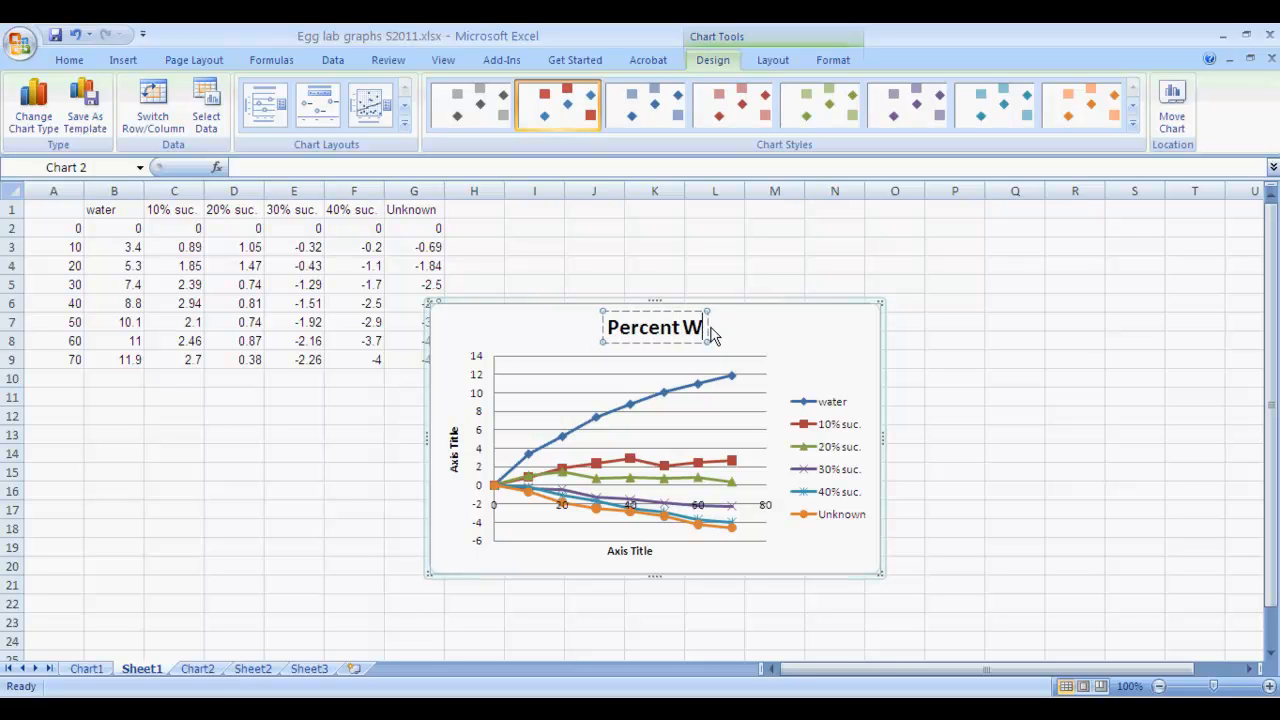
text(Weight Change of)
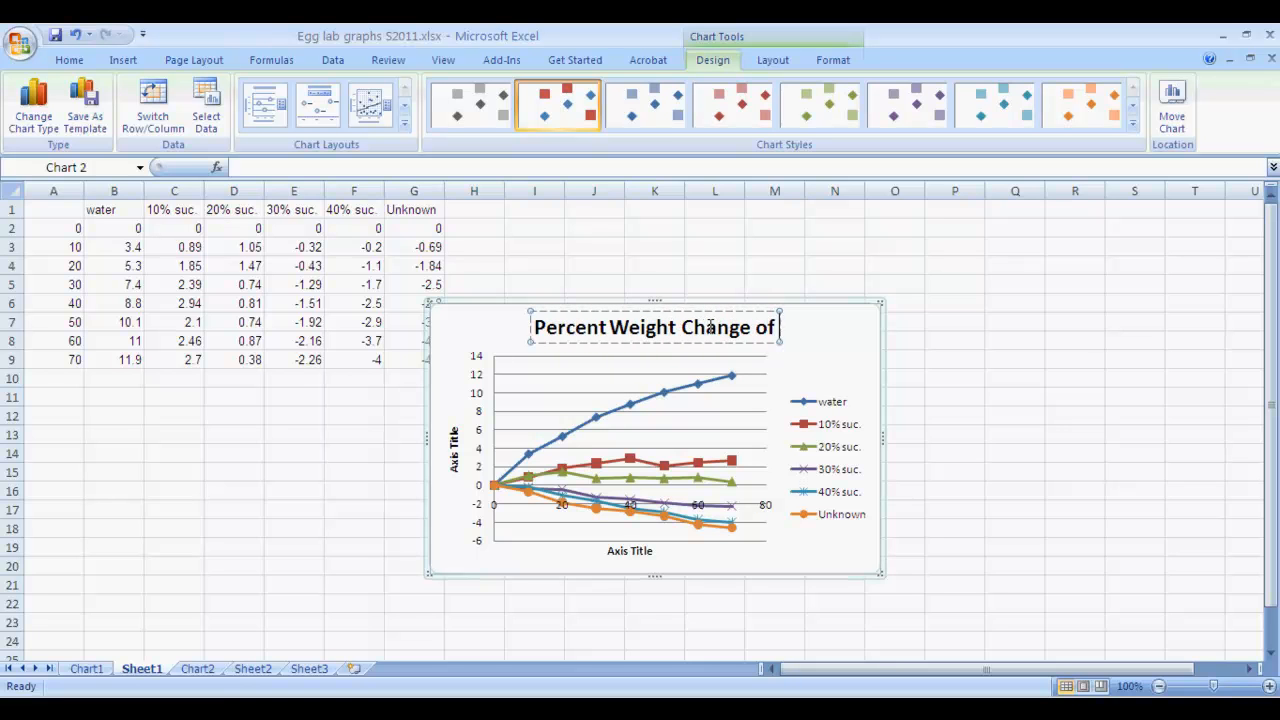
text(Eggs)
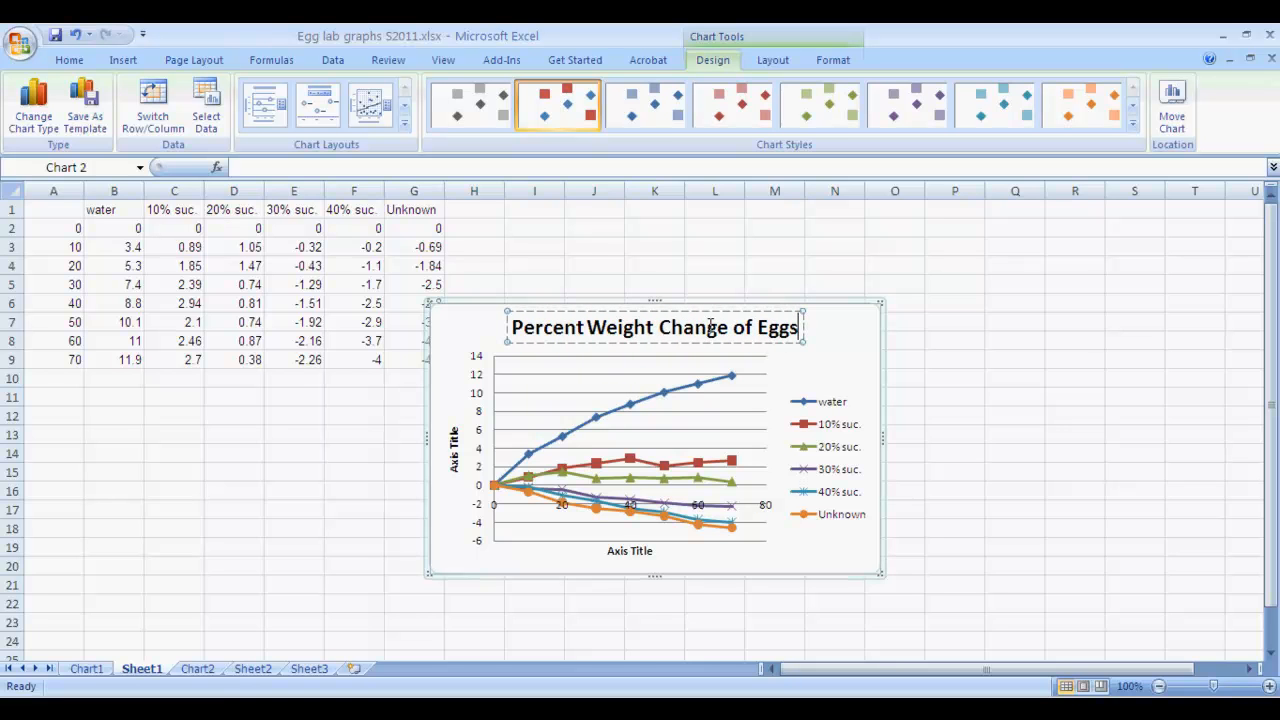
mouse_move(822, 370)
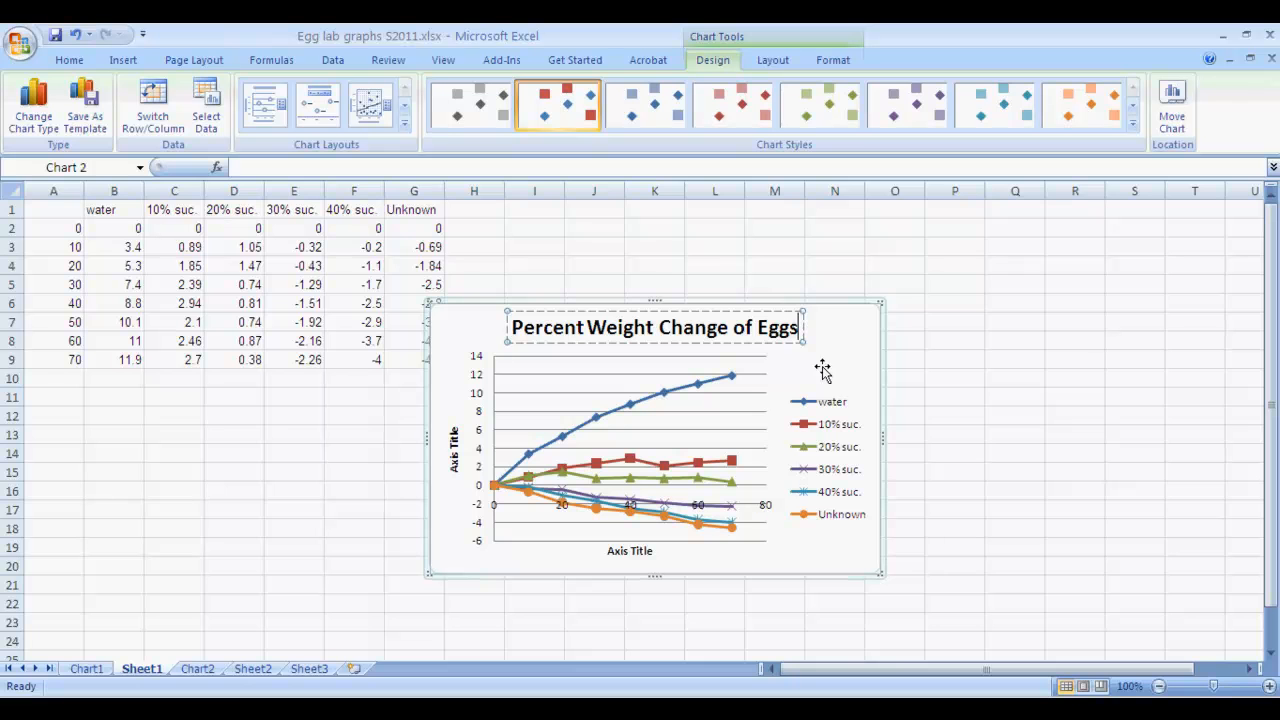
mouse_move(644, 556)
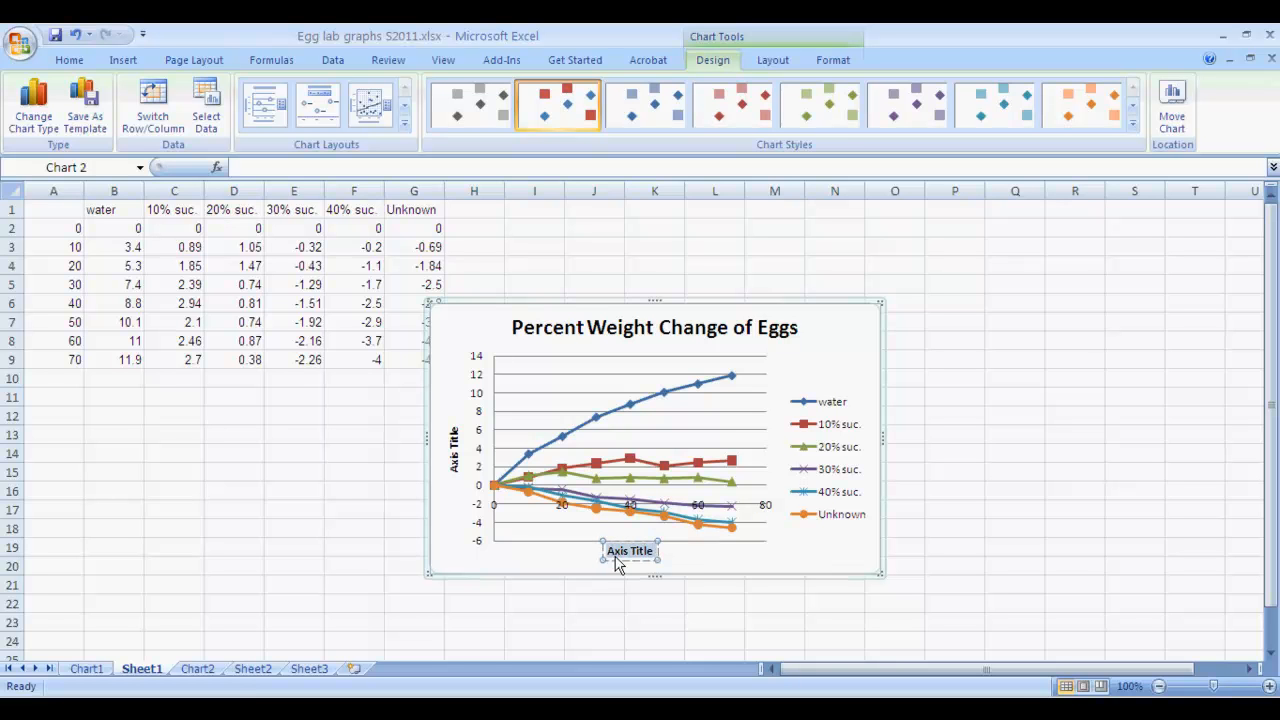
mouse_move(760, 430)
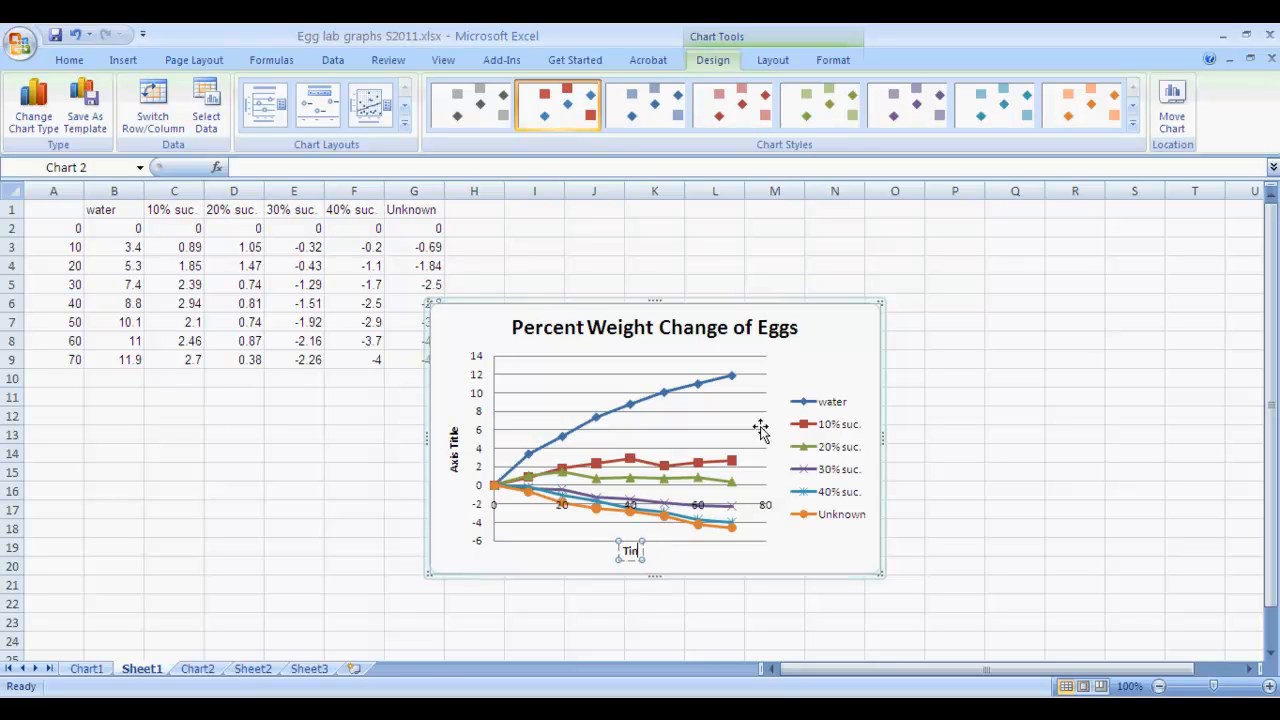
- Set axis titles to 'Time (min)' horizontally and 'Percent Weight Change' vertically
text(Time (min)
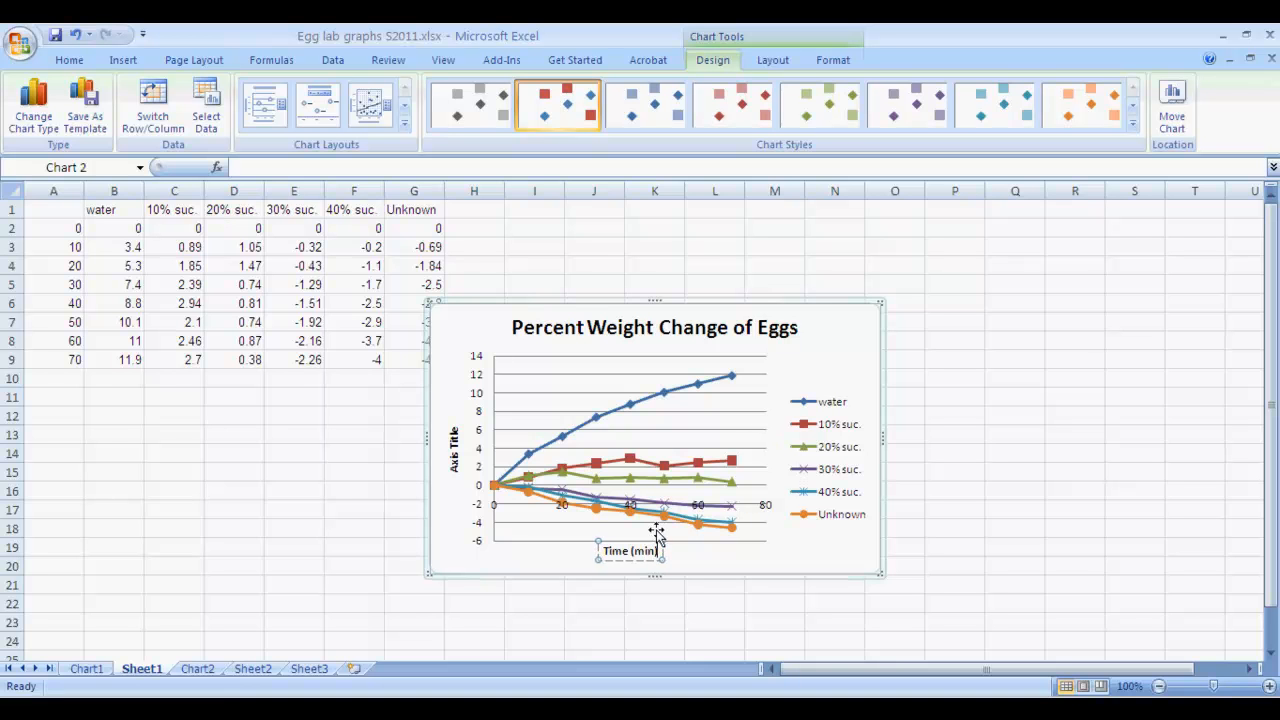
mouse_move(456, 460)
text(Percent)
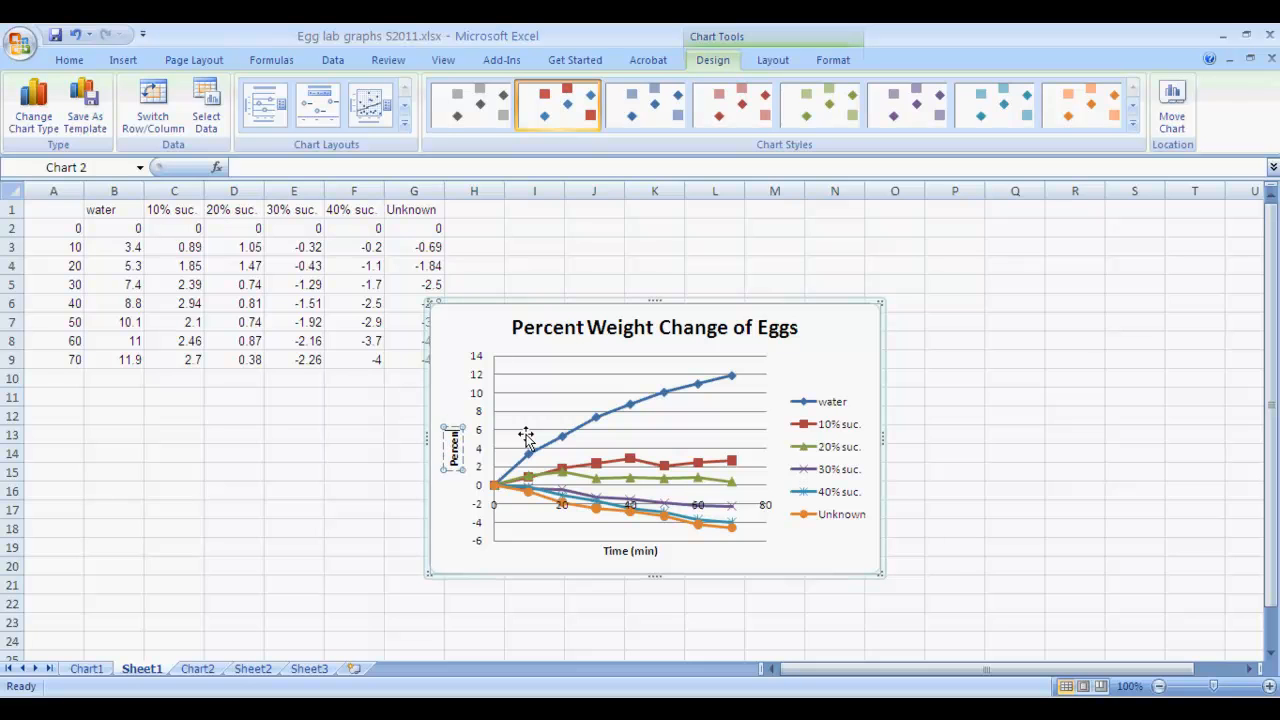
click(454, 448)
text(t Weight Change)
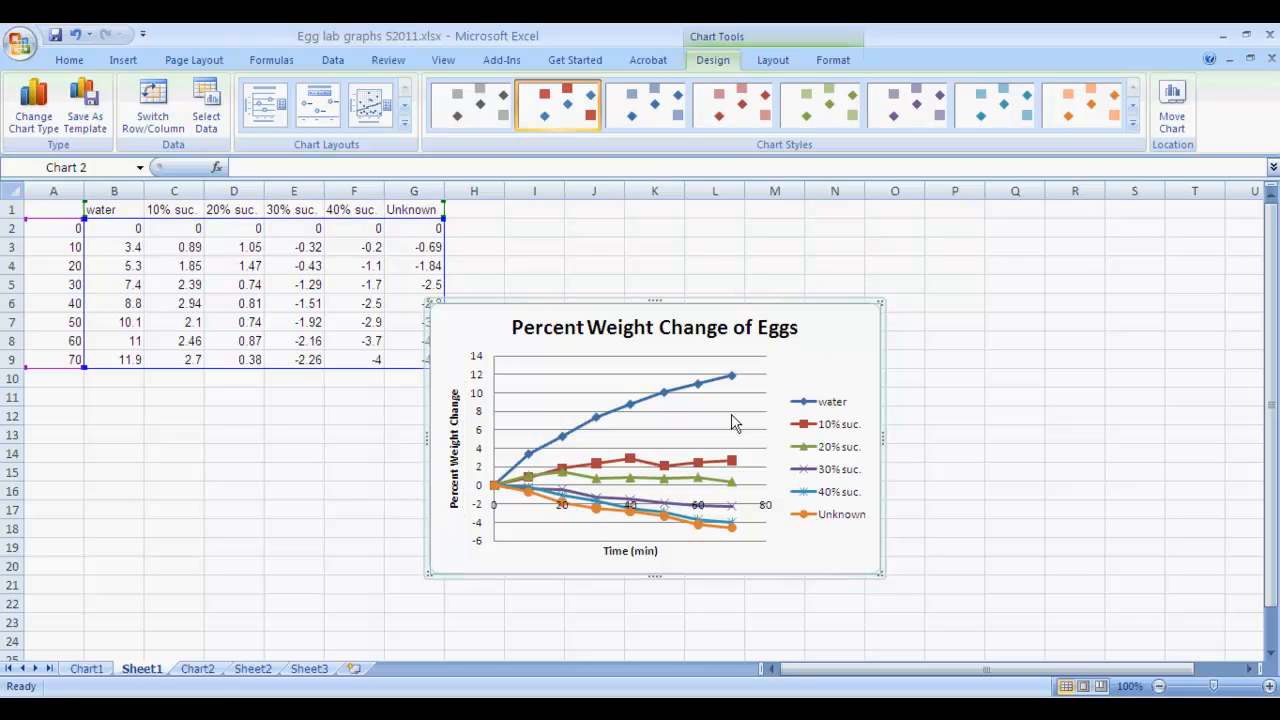
mouse_move(832, 374)
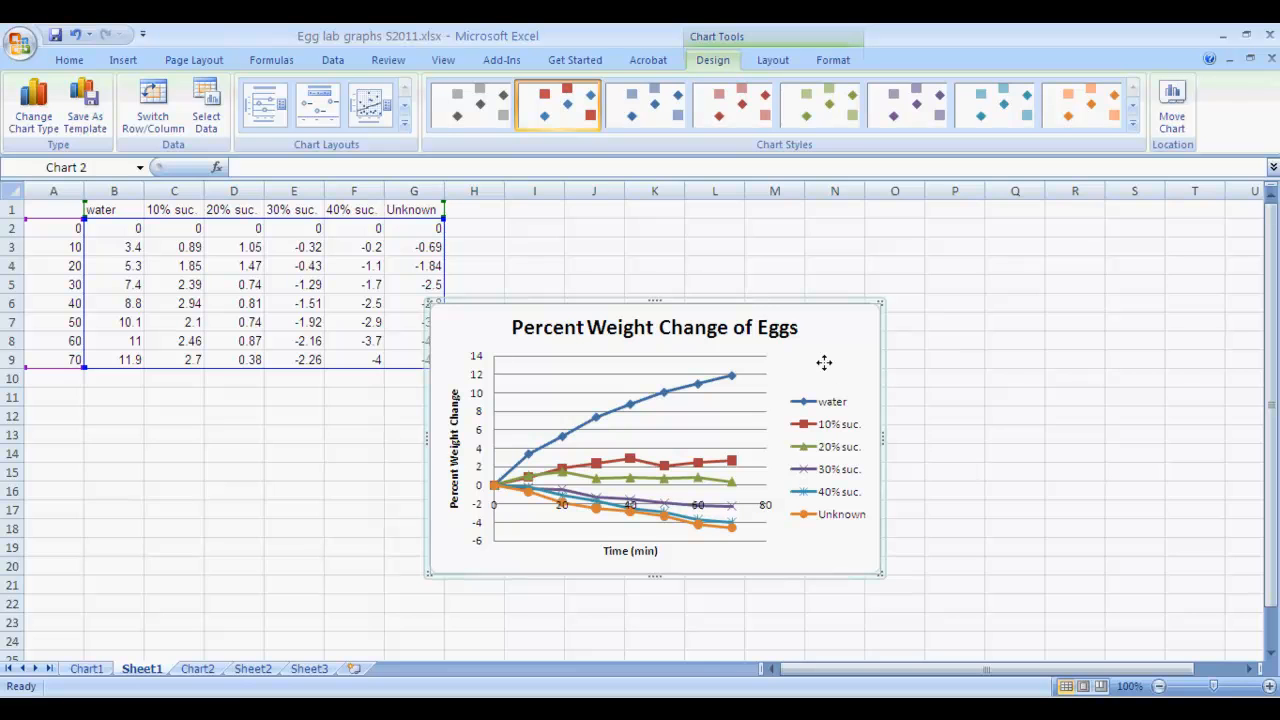
mouse_move(820, 370)
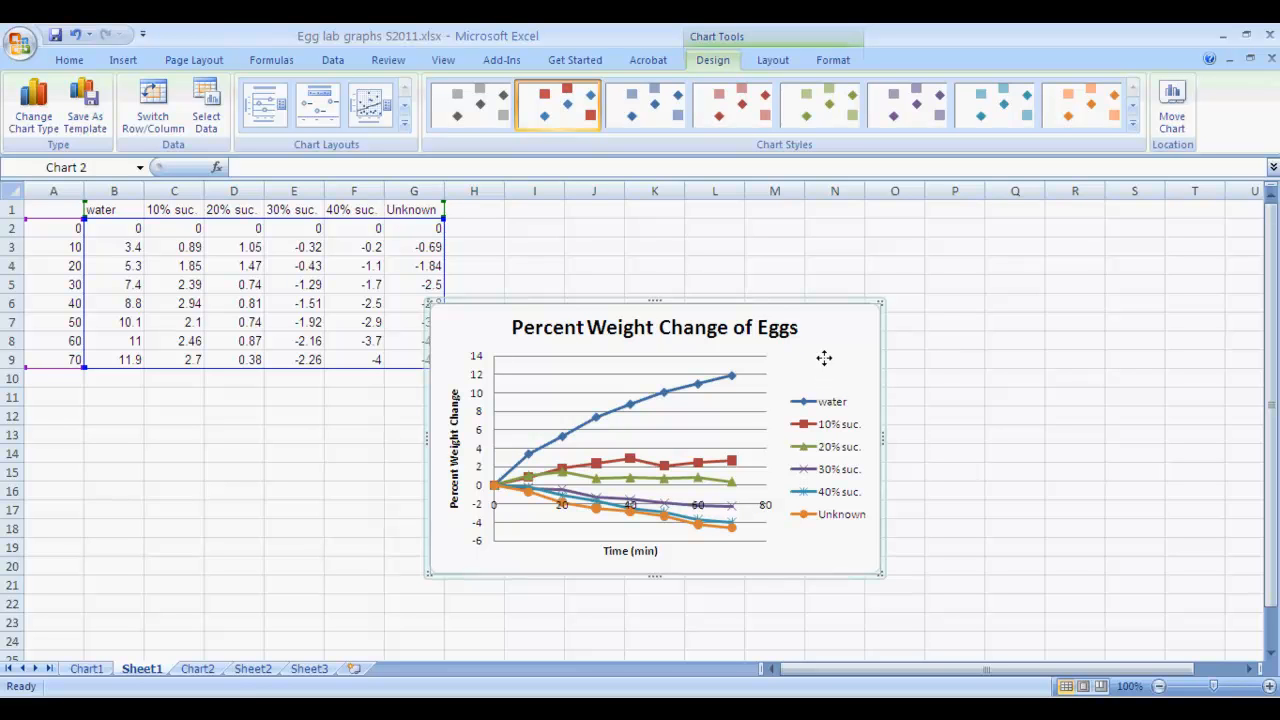
mouse_move(826, 352)
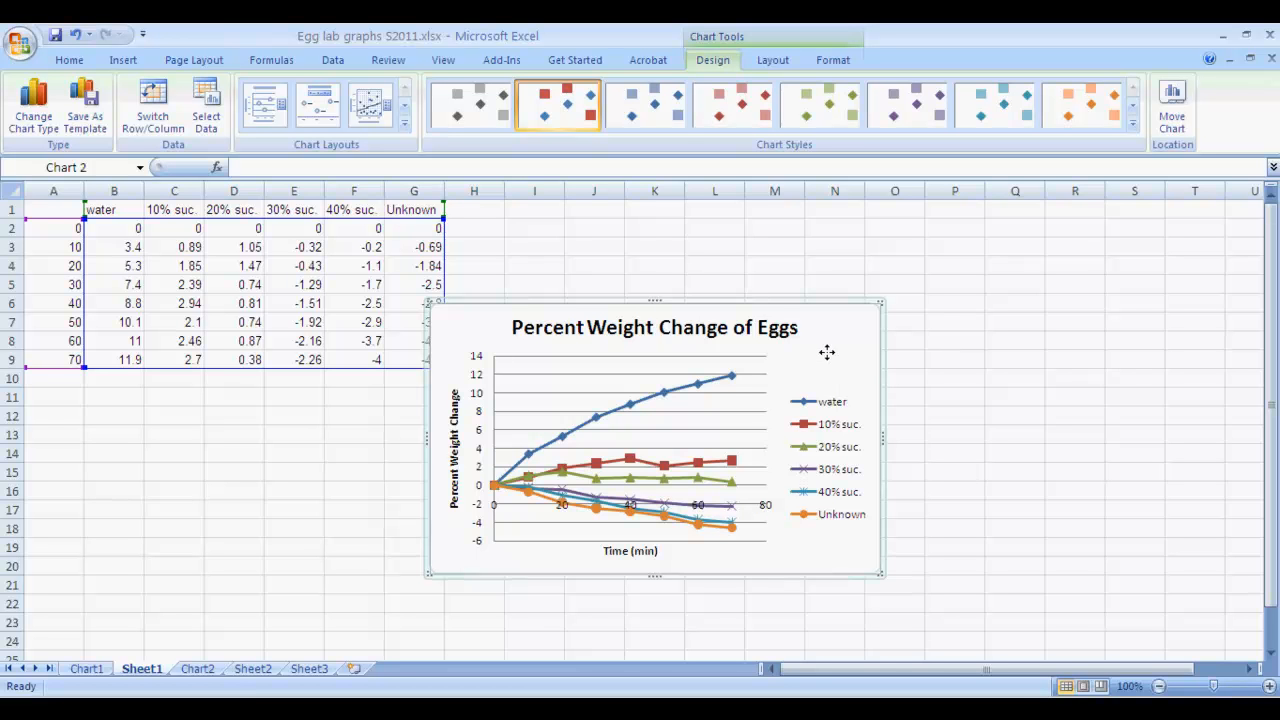
mouse_move(830, 360)
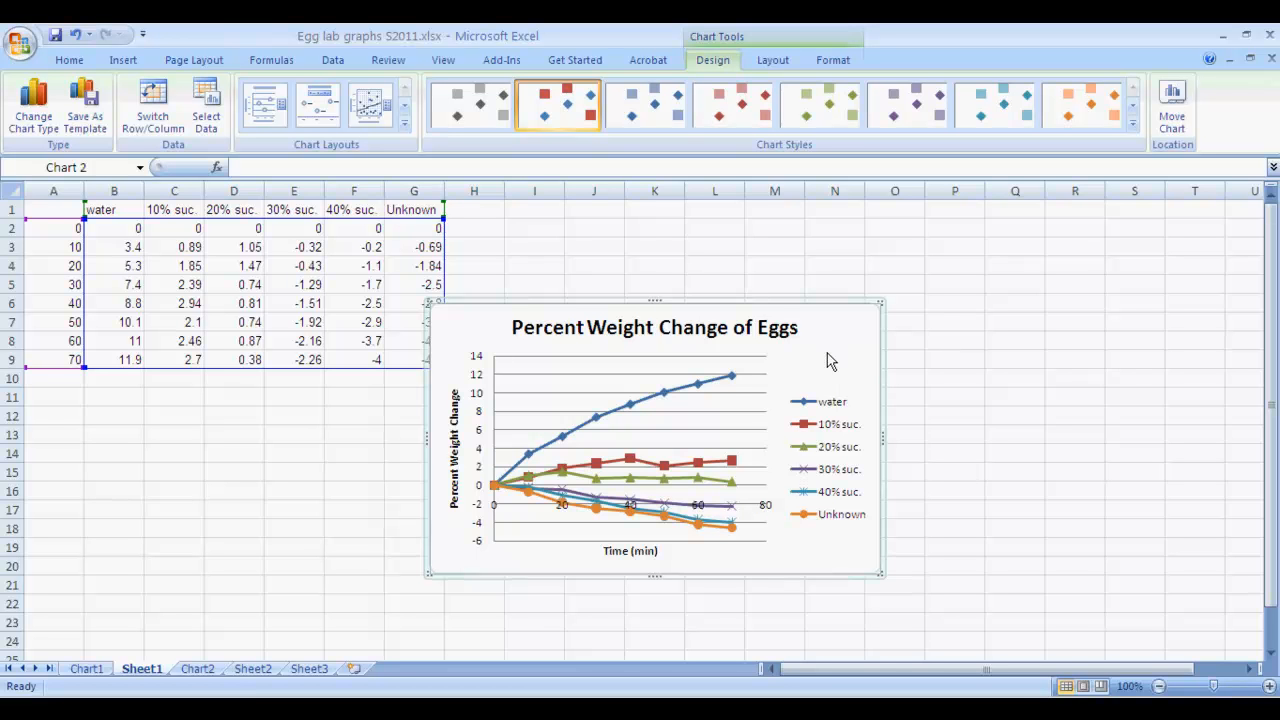
mouse_move(828, 354)
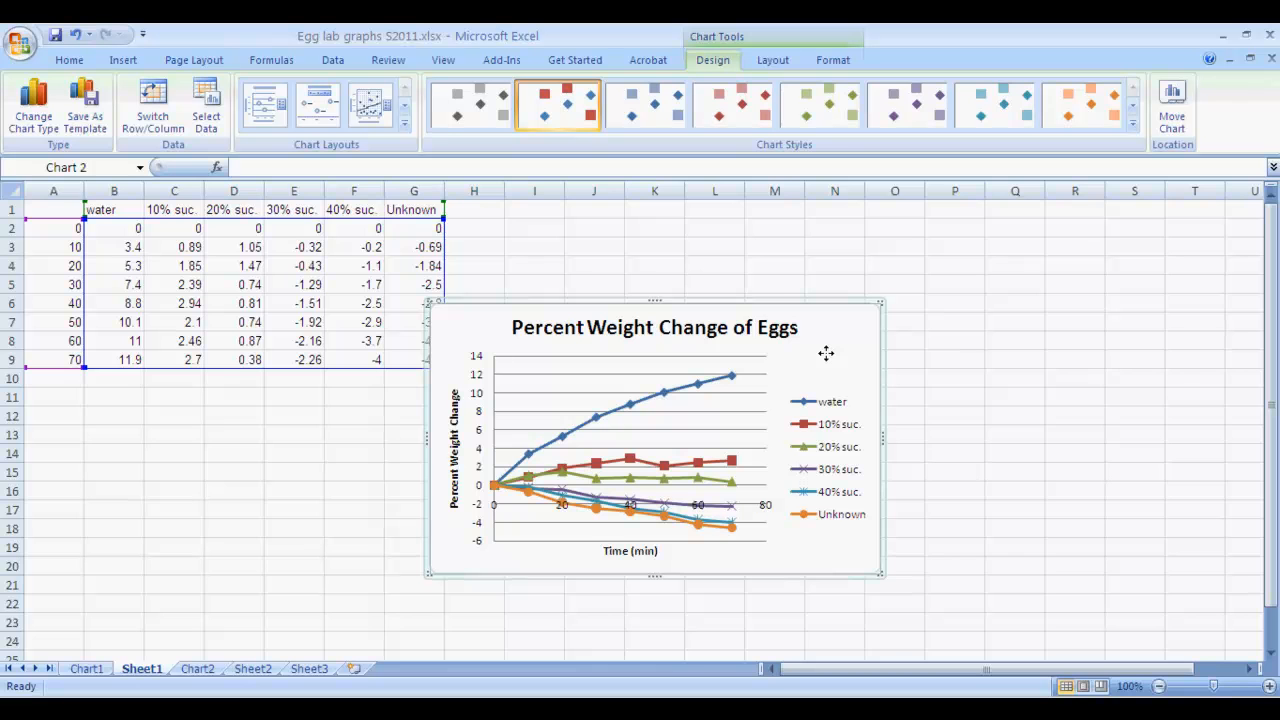
- Choose Move Chart from the chart's right-click menu
right_click(826, 356)
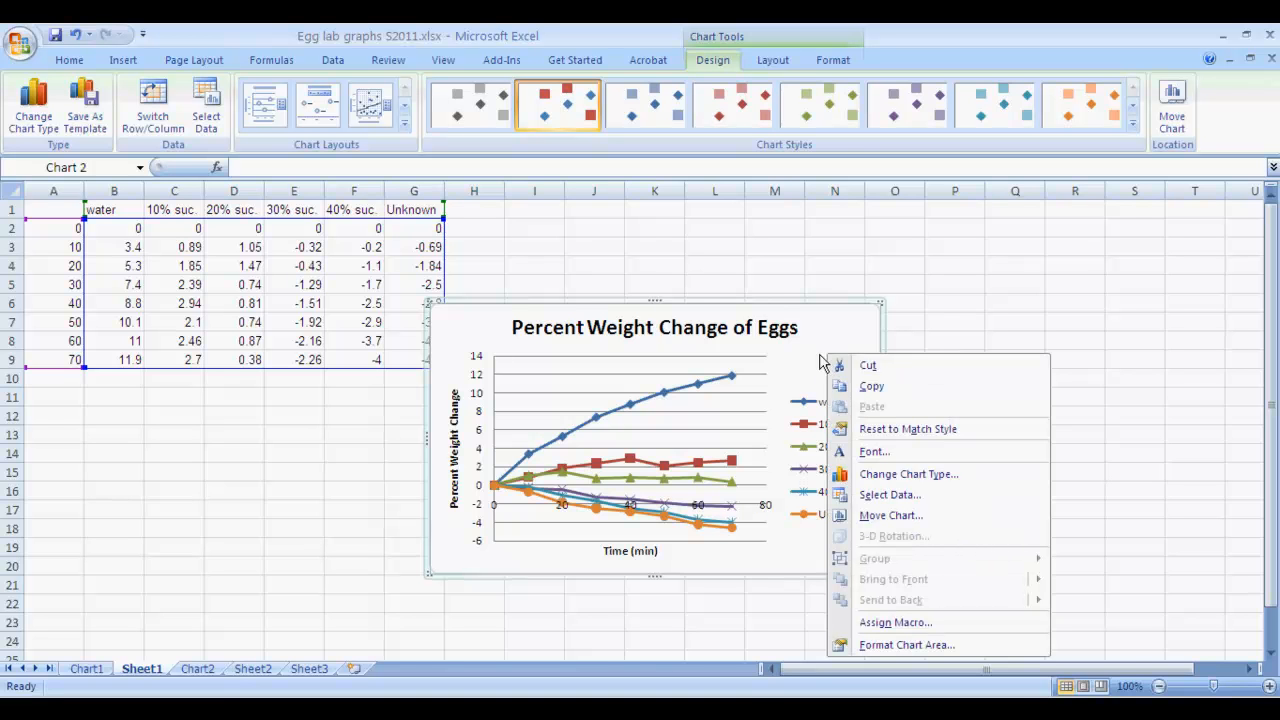
mouse_move(888, 496)
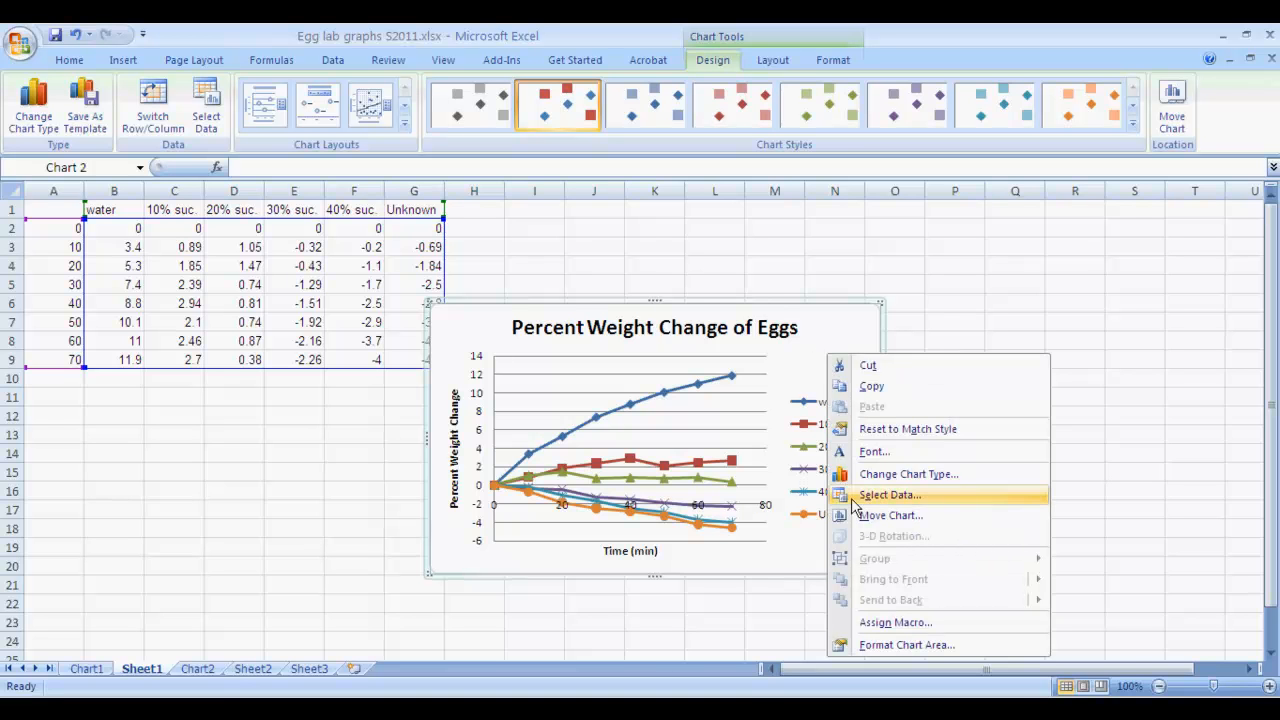
mouse_move(890, 516)
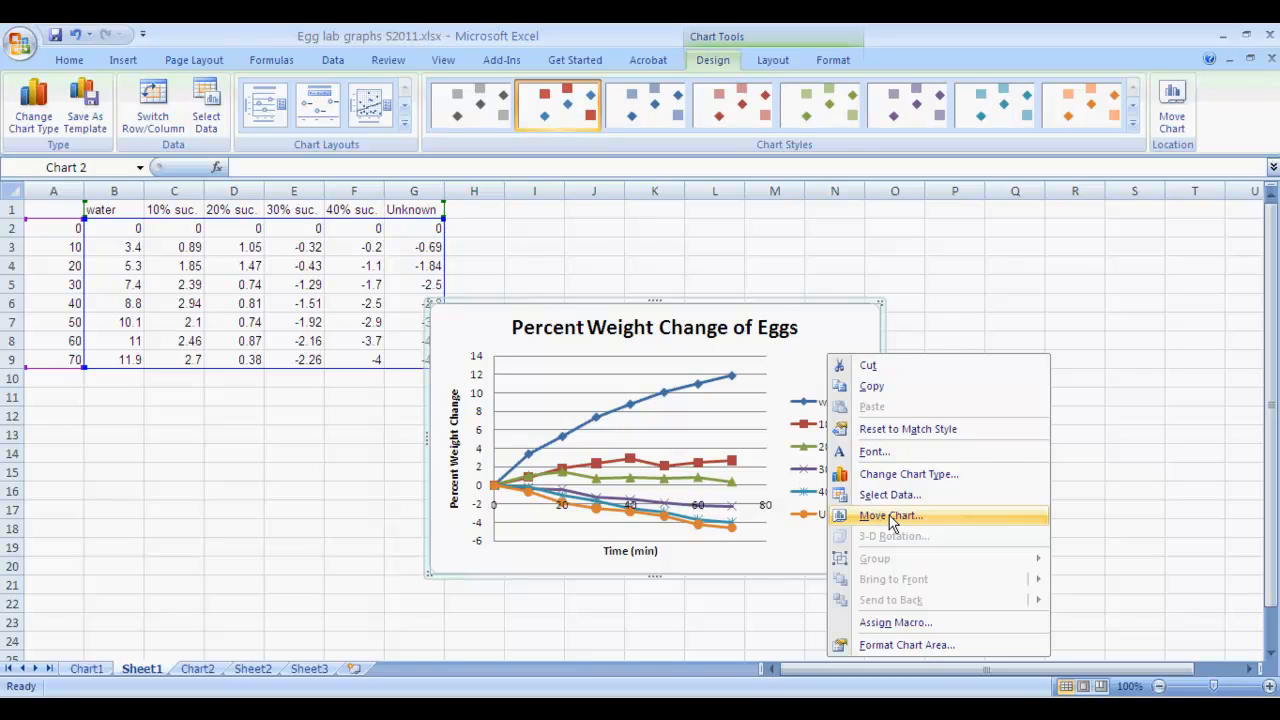
click(890, 516)
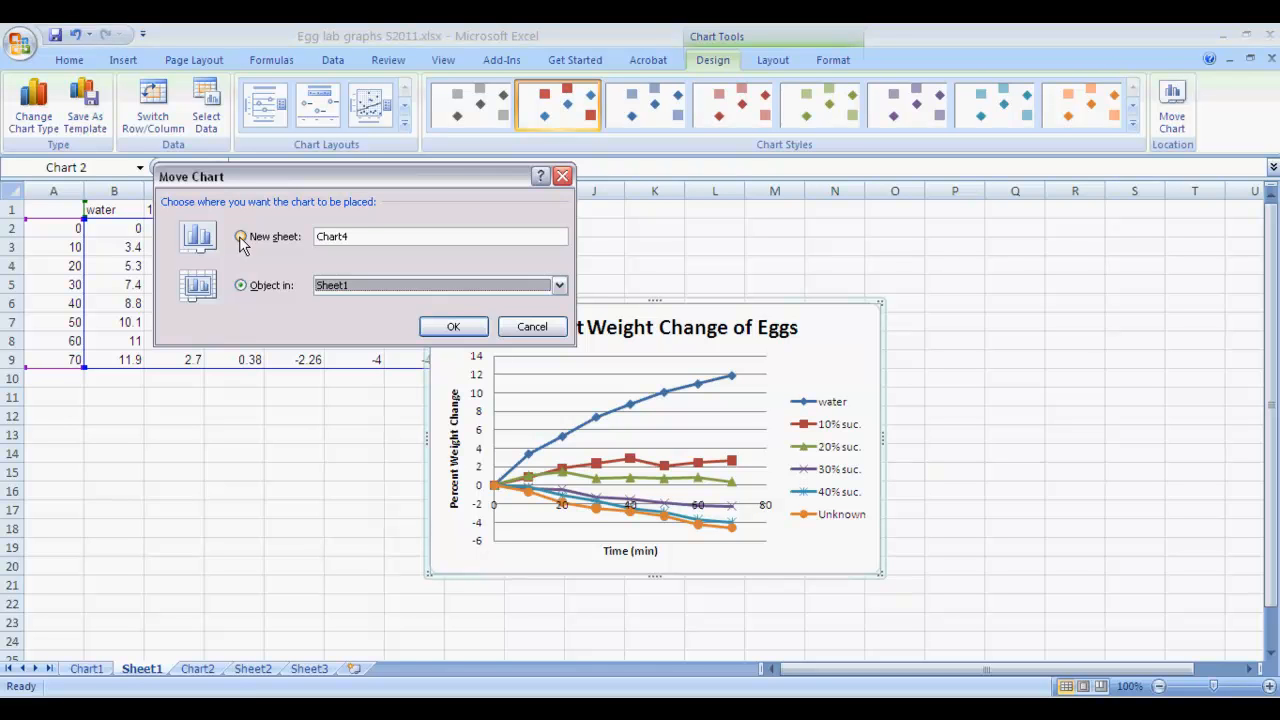
- Place the chart on a new sheet, Chart4, and confirm
click(240, 236)
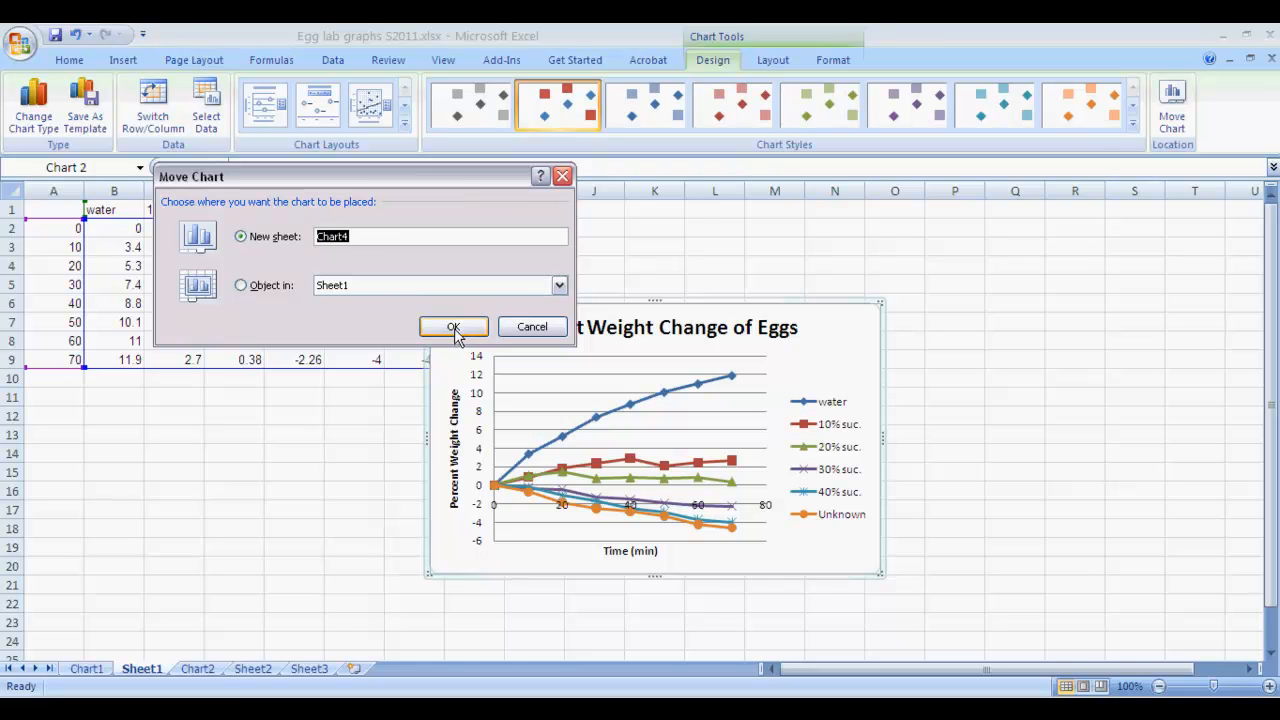
click(452, 328)
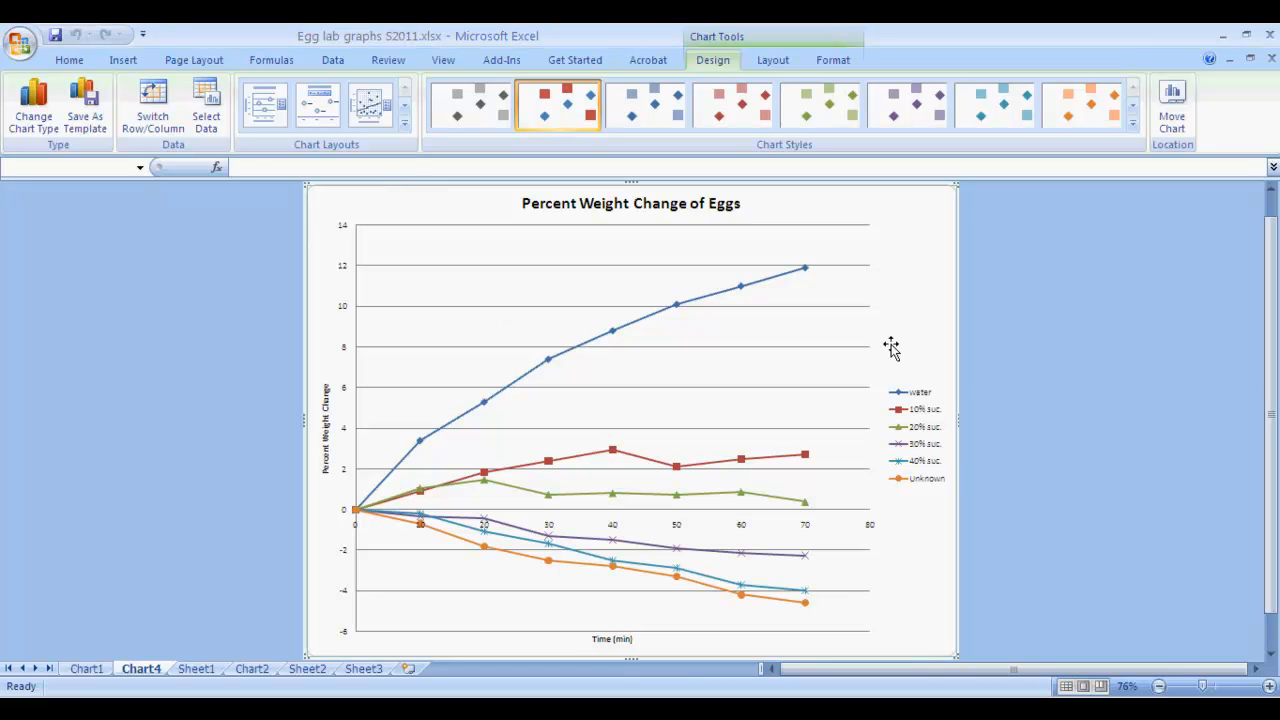
mouse_move(1020, 684)
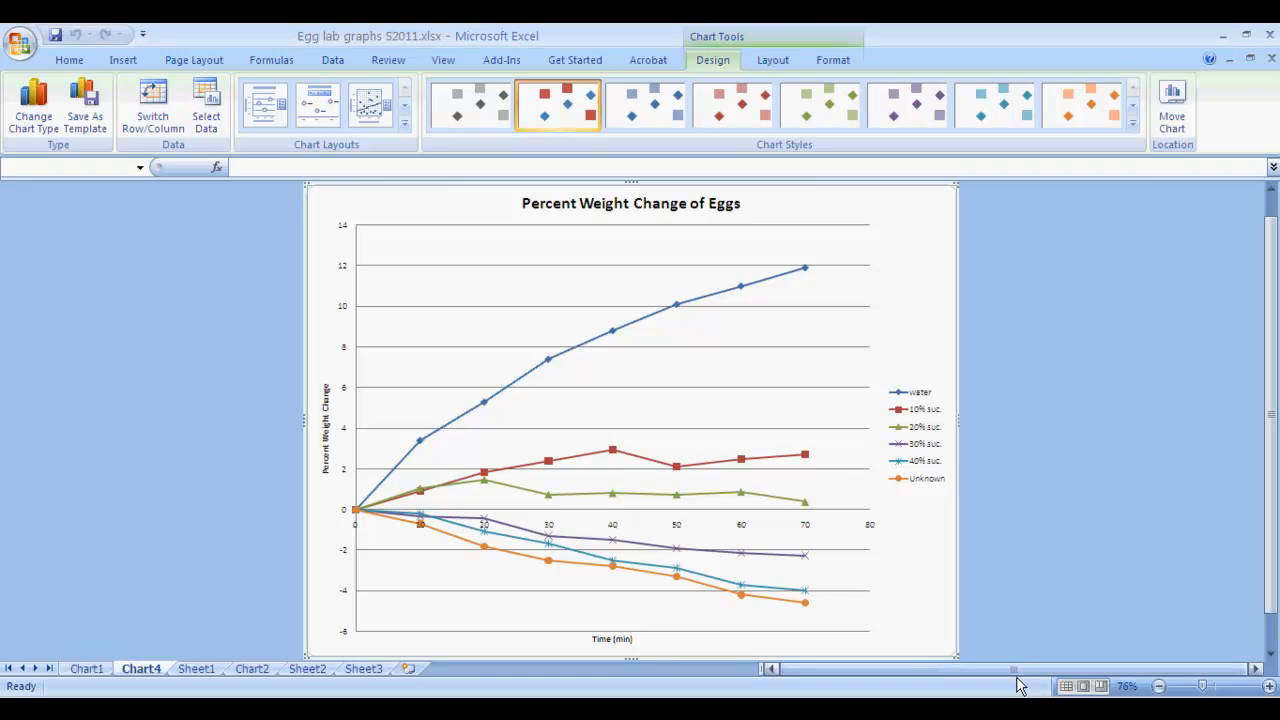